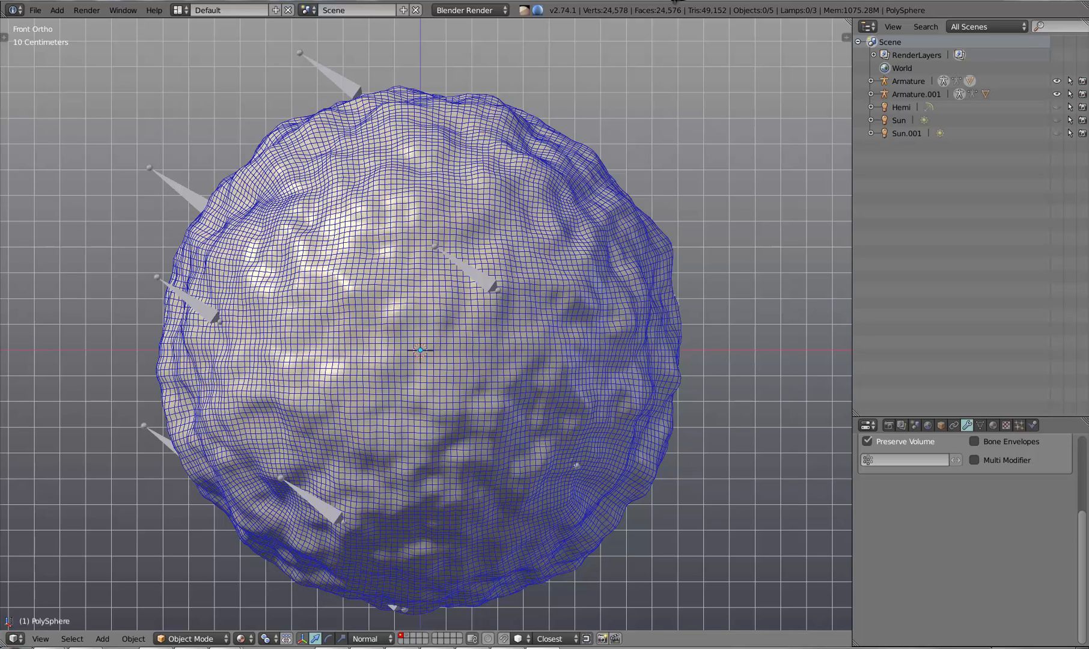
pyautogui.moveTo(399, 283)
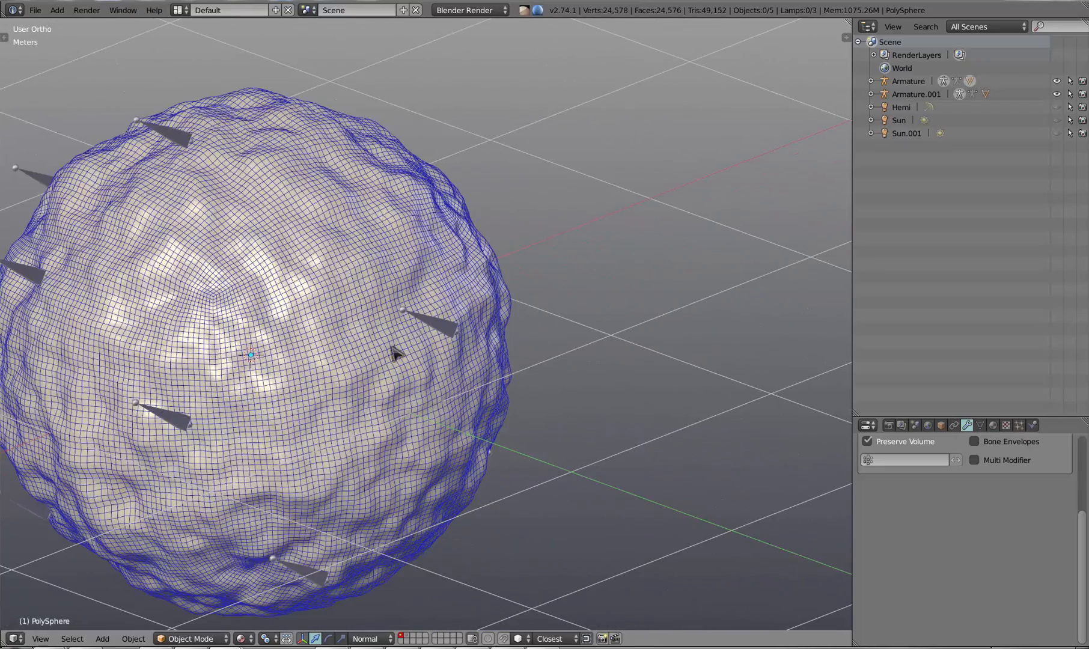
# Select the lumpy PolySphere and switch its interaction mode for posing the armature
pyautogui.click(191, 638)
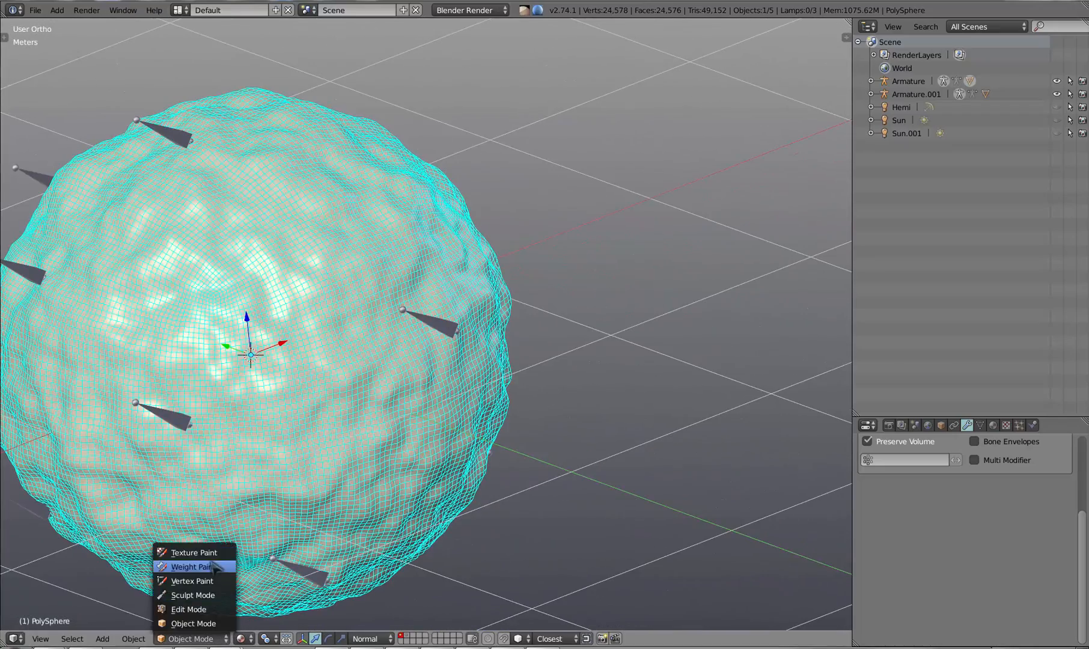
pyautogui.click(189, 566)
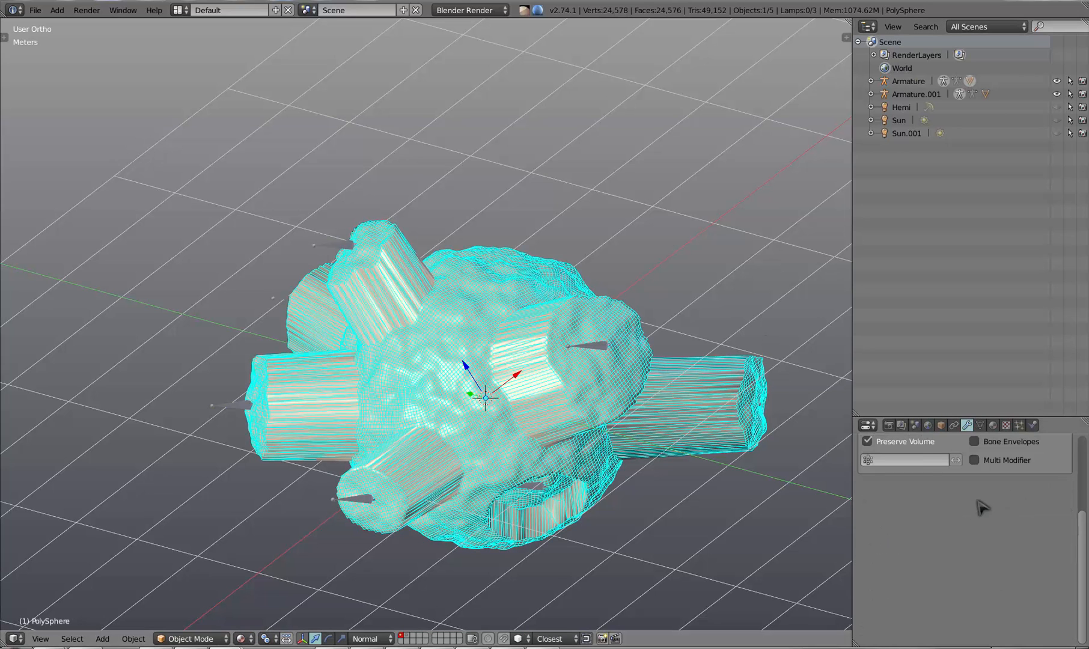
# Add a Delta Mush modifier from the Deform group beneath the armature deformation
pyautogui.click(966, 424)
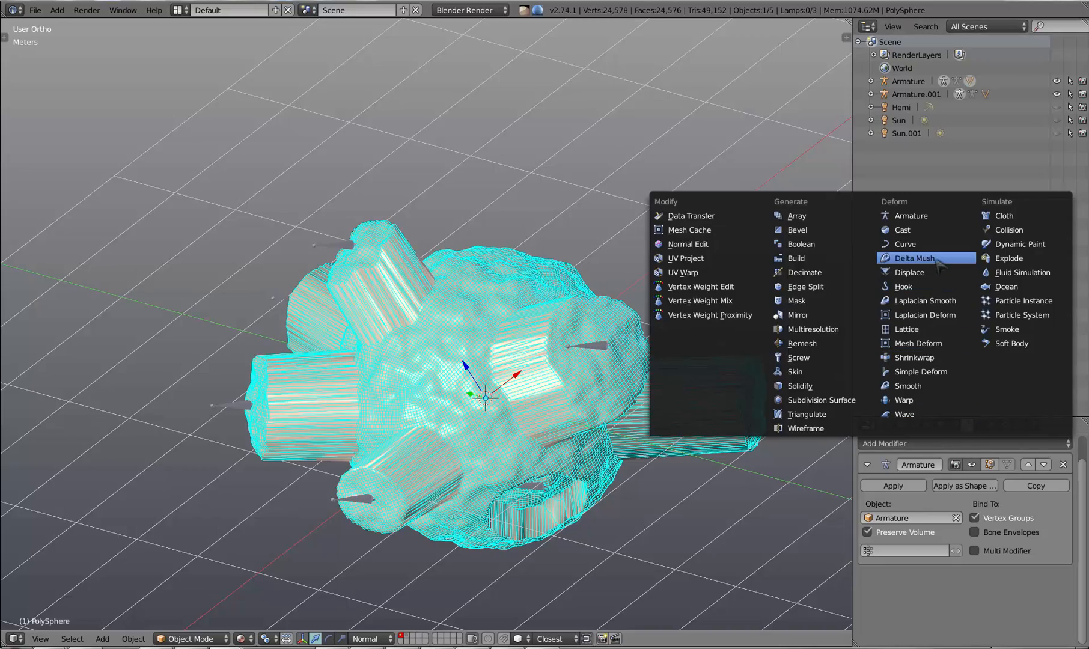
pyautogui.click(913, 258)
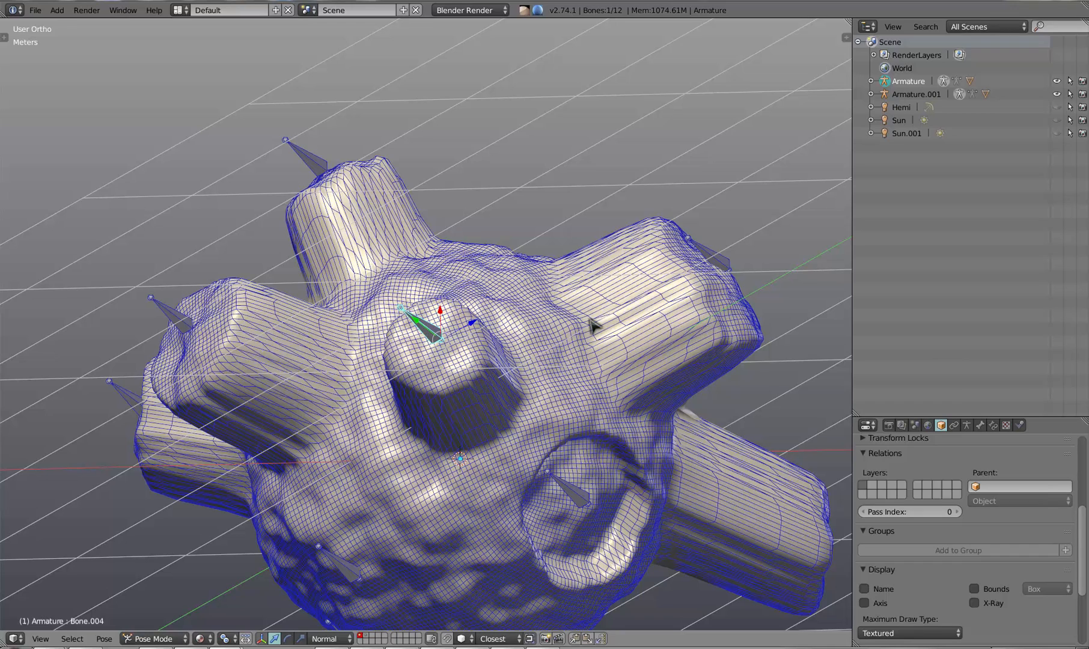
pyautogui.press('a')
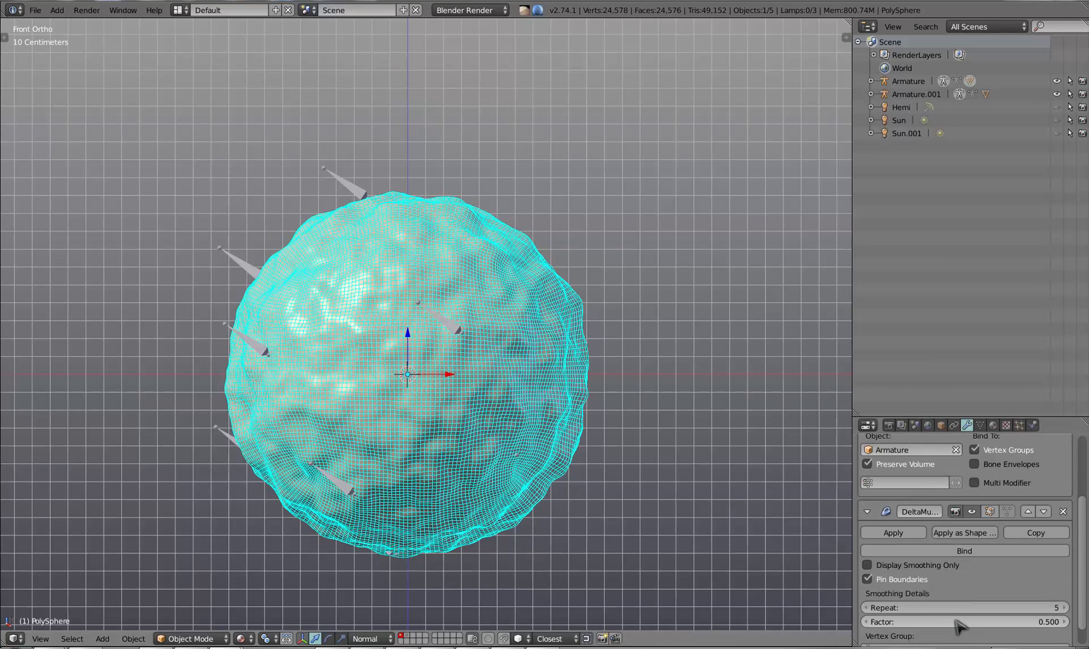
# Bind the Delta Mush to the current shape and raise its smoothing factor above 1
pyautogui.click(963, 550)
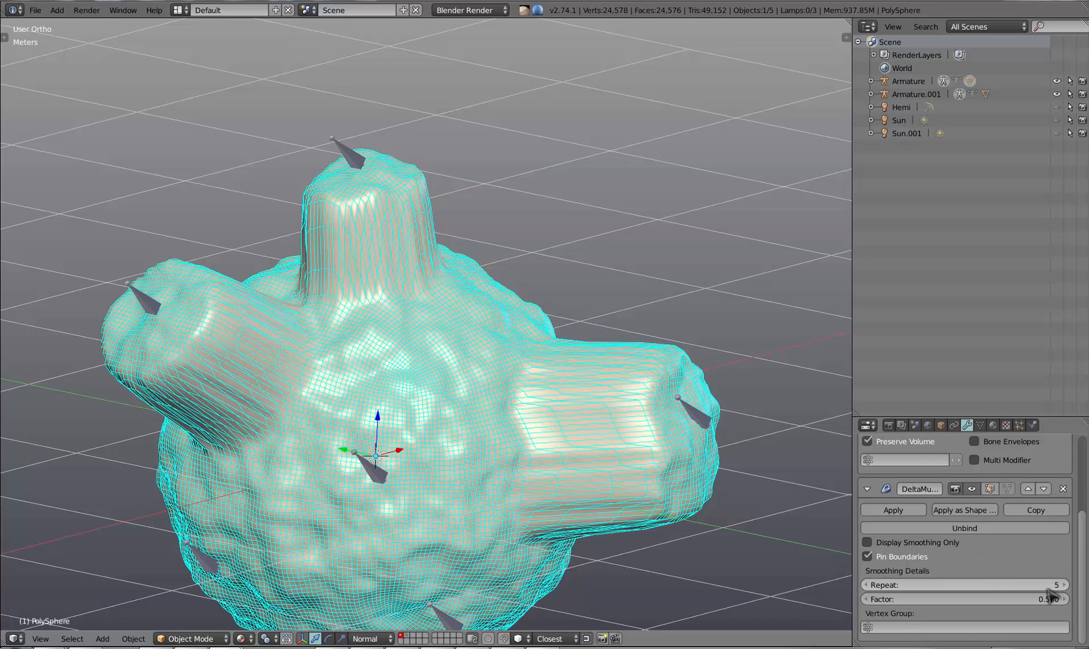
pyautogui.moveTo(983, 596)
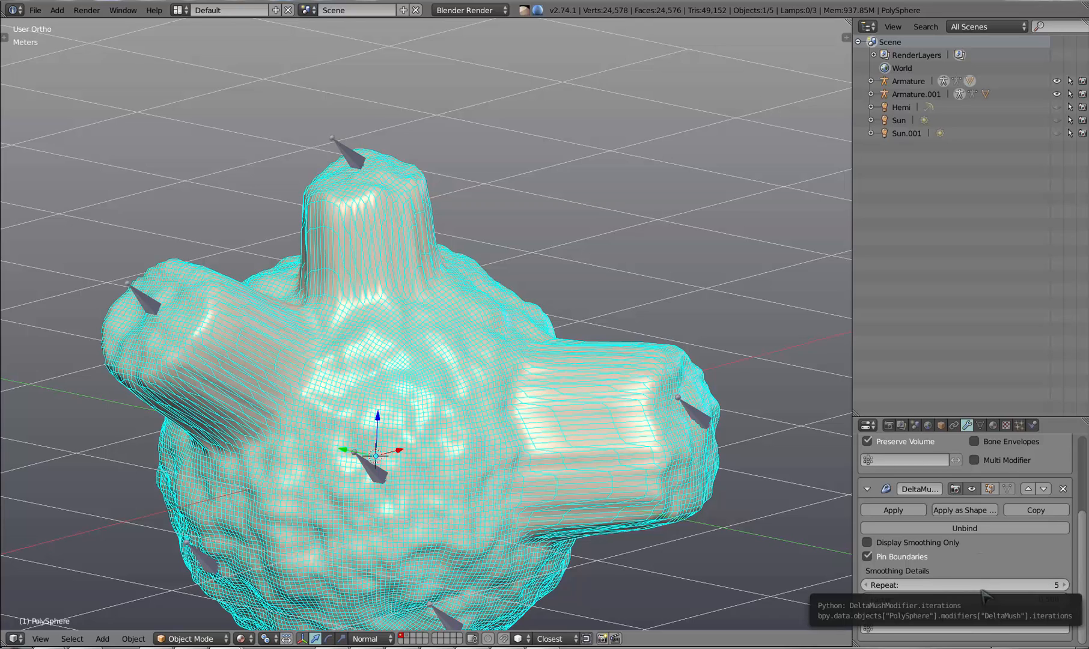
pyautogui.moveTo(907, 603)
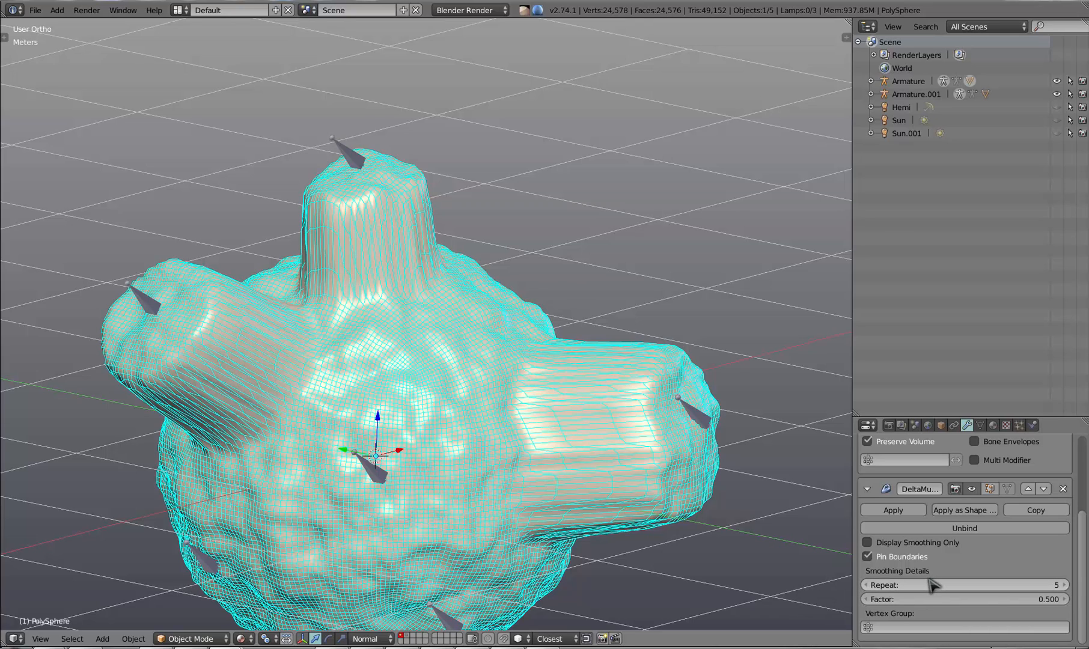
pyautogui.moveTo(914, 633)
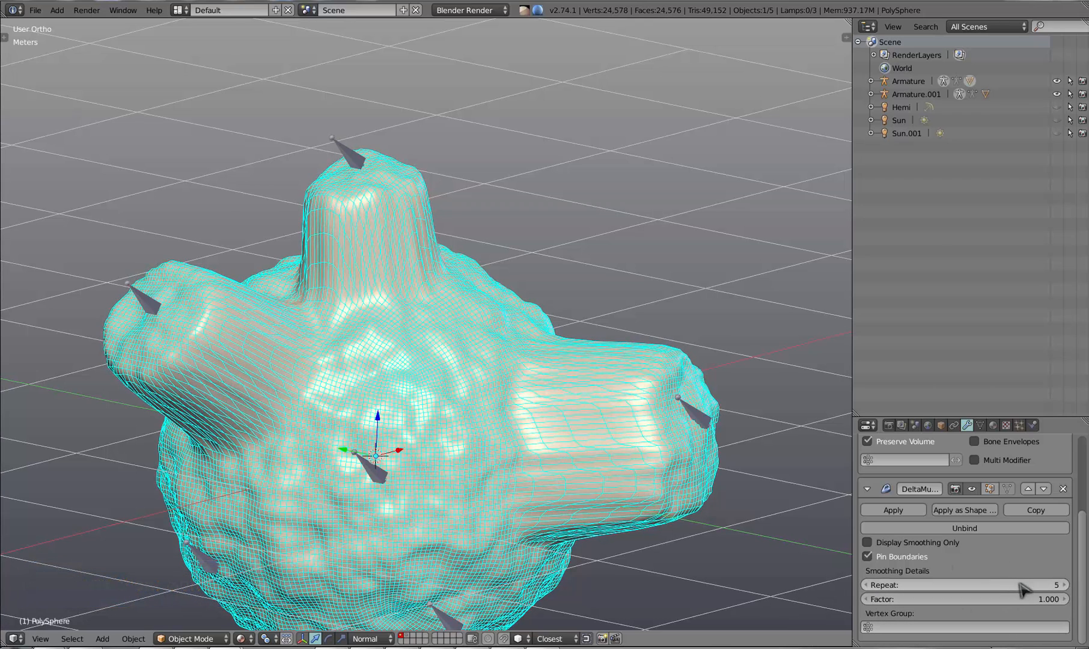
pyautogui.click(965, 598)
pyautogui.write('2')
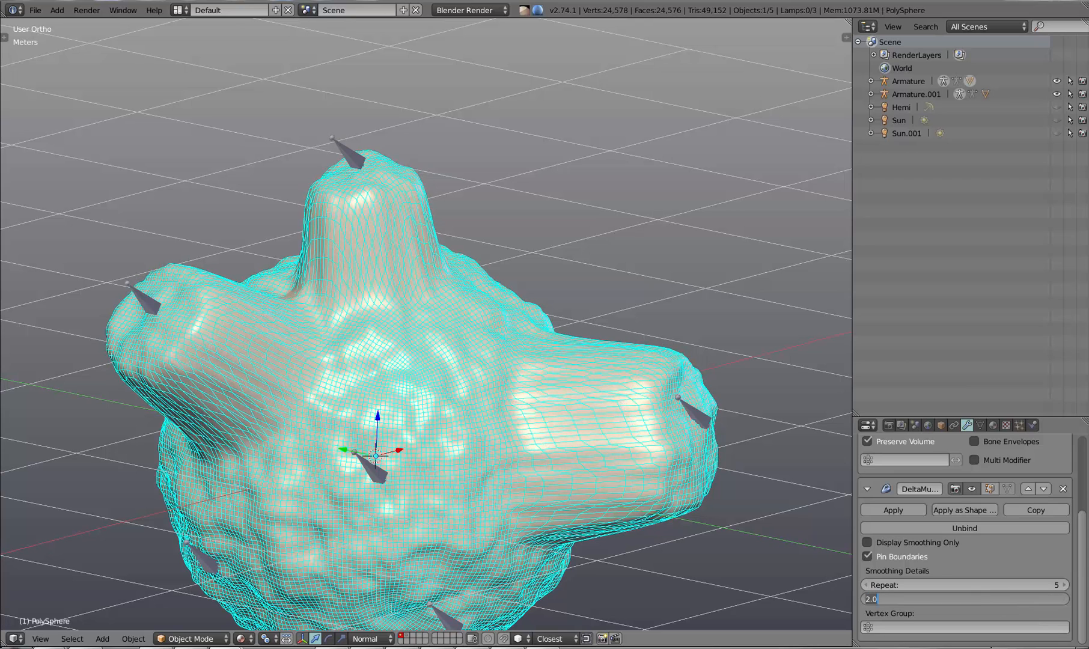
pyautogui.click(964, 599)
pyautogui.write('3')
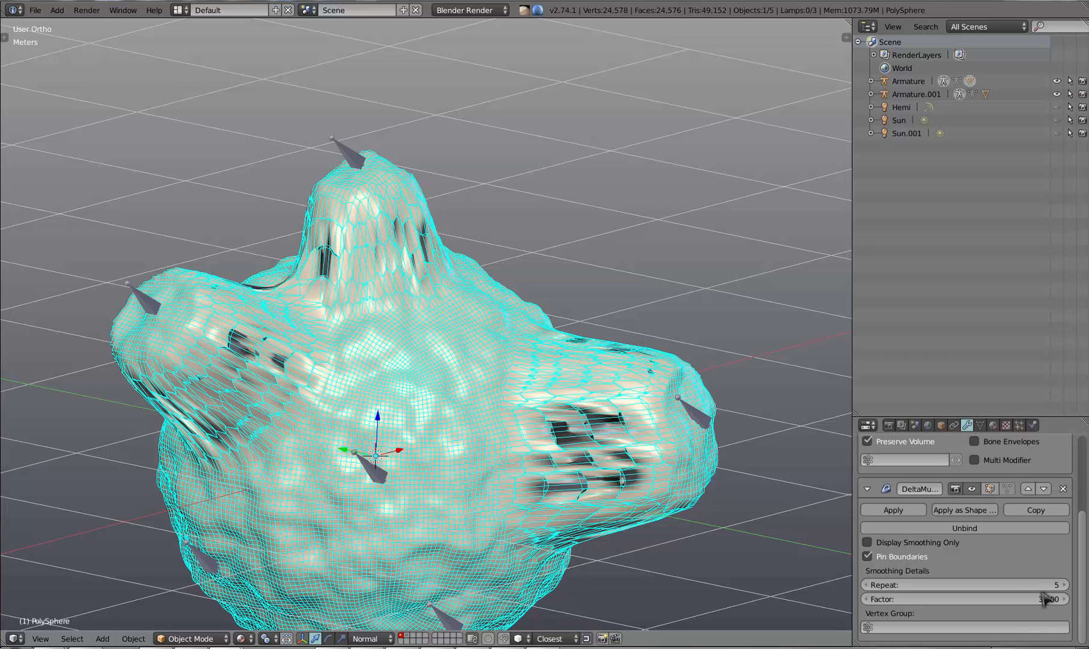
# Bring the Delta Mush smoothing factor back down so the posed bulges shade cleanly
pyautogui.click(965, 599)
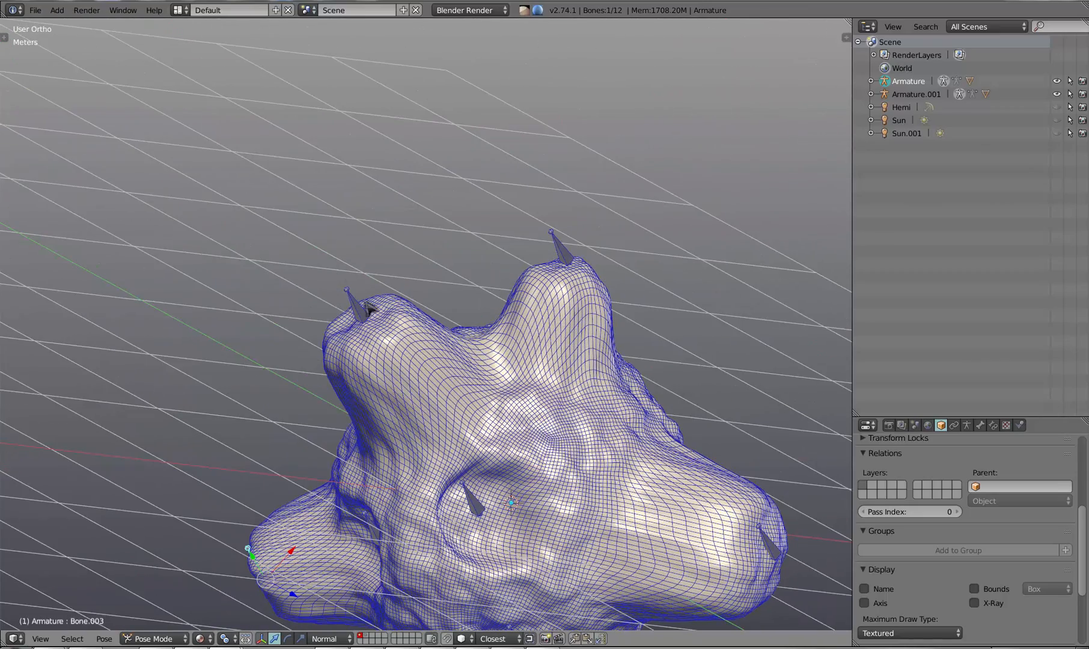
# Leave posing and toggle Display Smoothing Only on, off, then on with Repeat at 47
pyautogui.press('a')
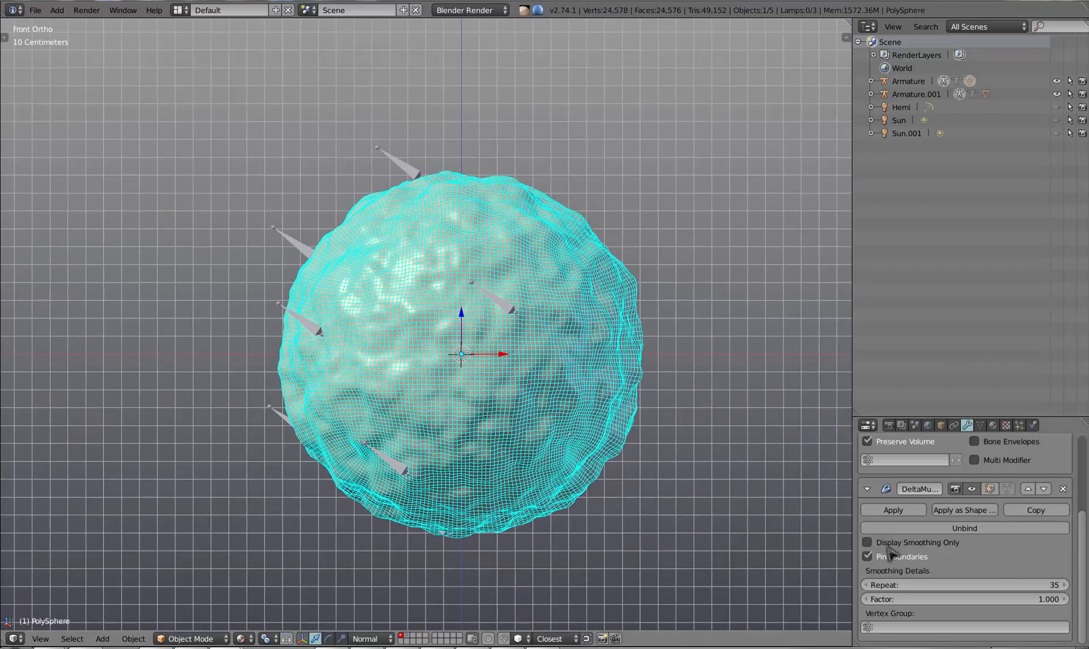
pyautogui.click(866, 542)
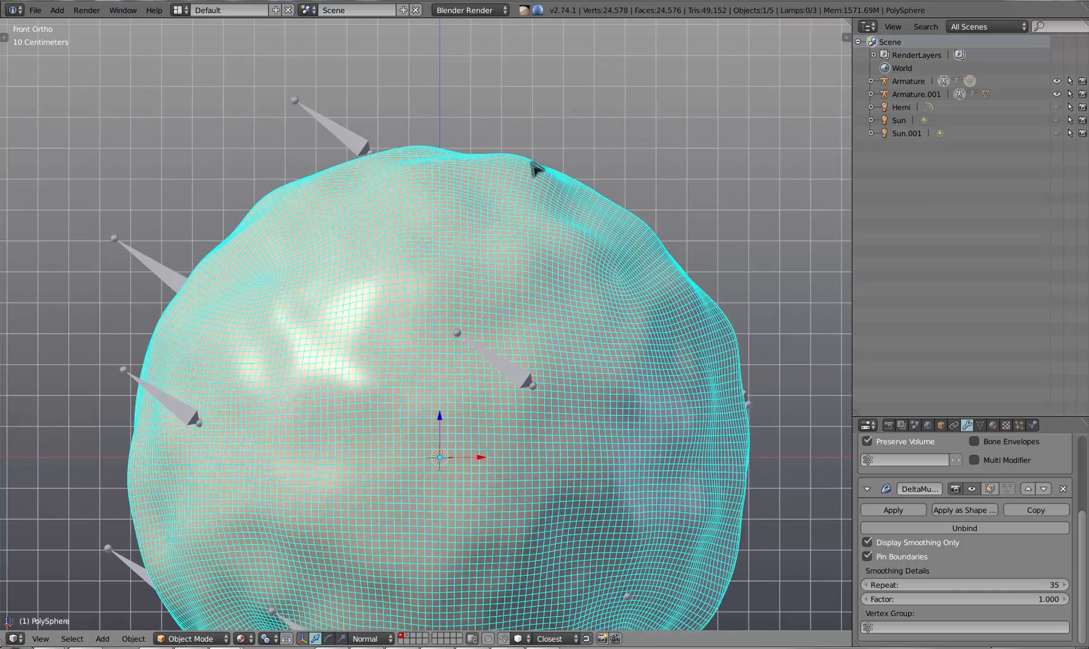
pyautogui.moveTo(338, 429)
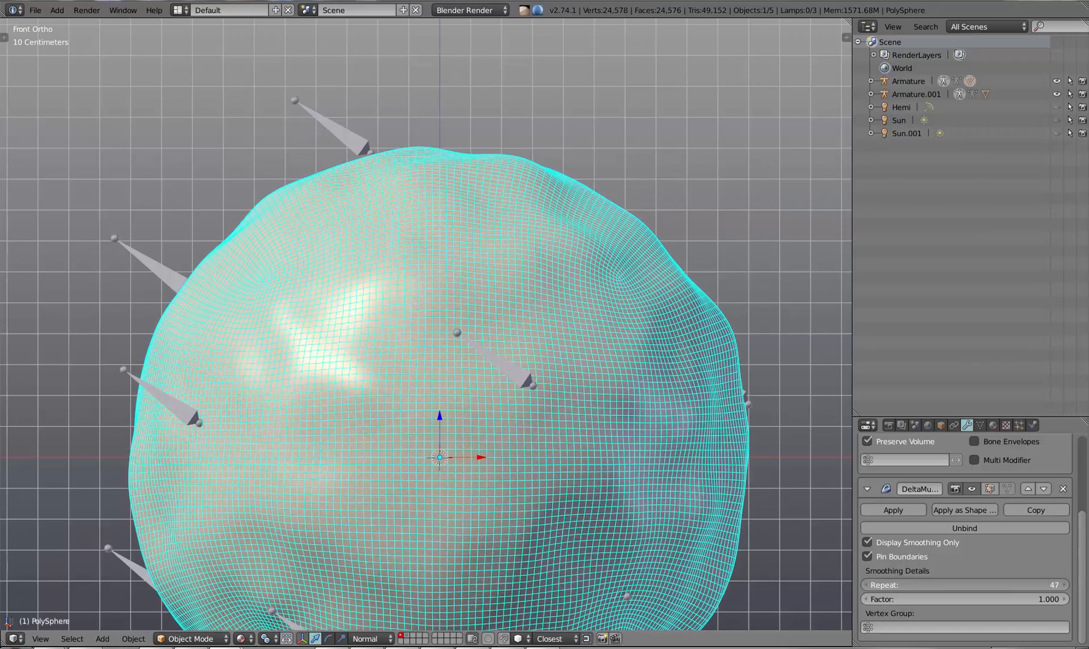
pyautogui.click(868, 542)
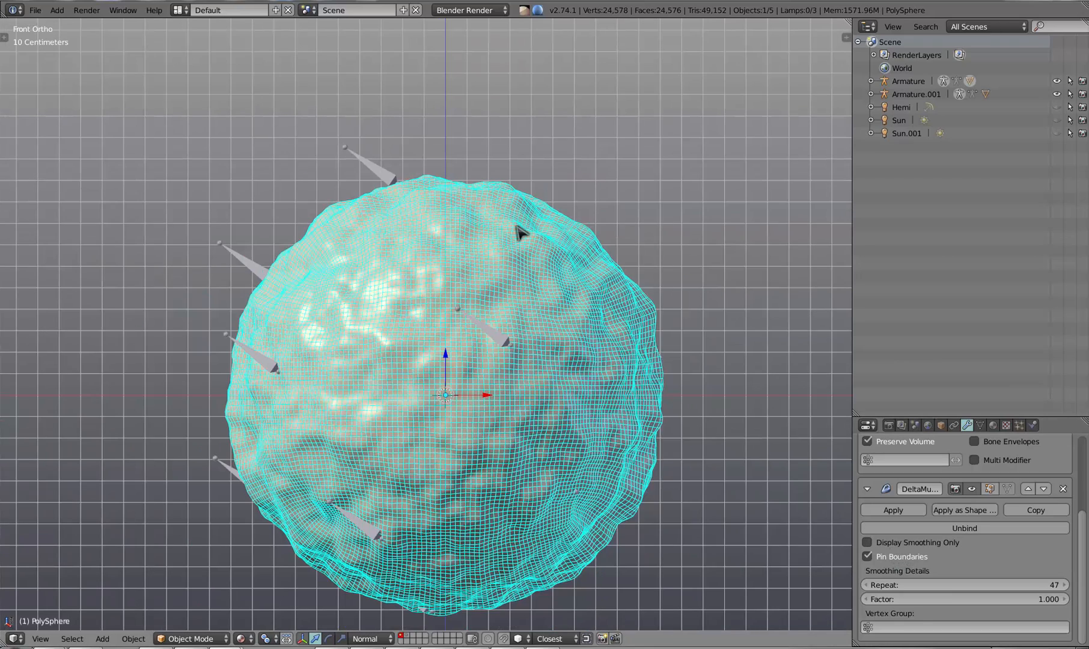
pyautogui.moveTo(753, 332)
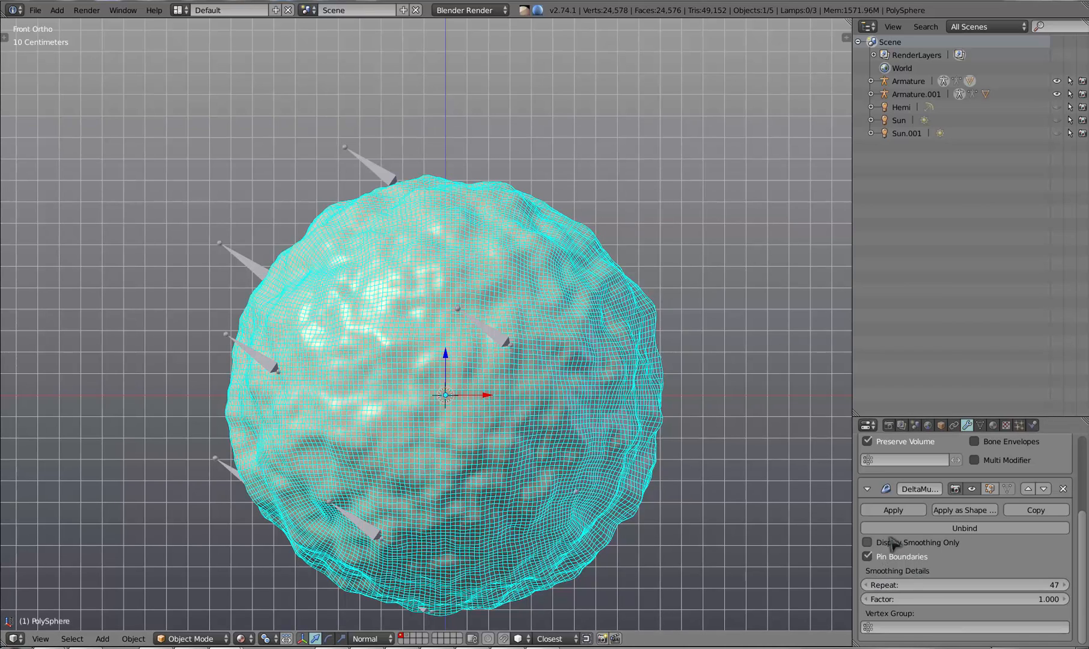
pyautogui.click(868, 542)
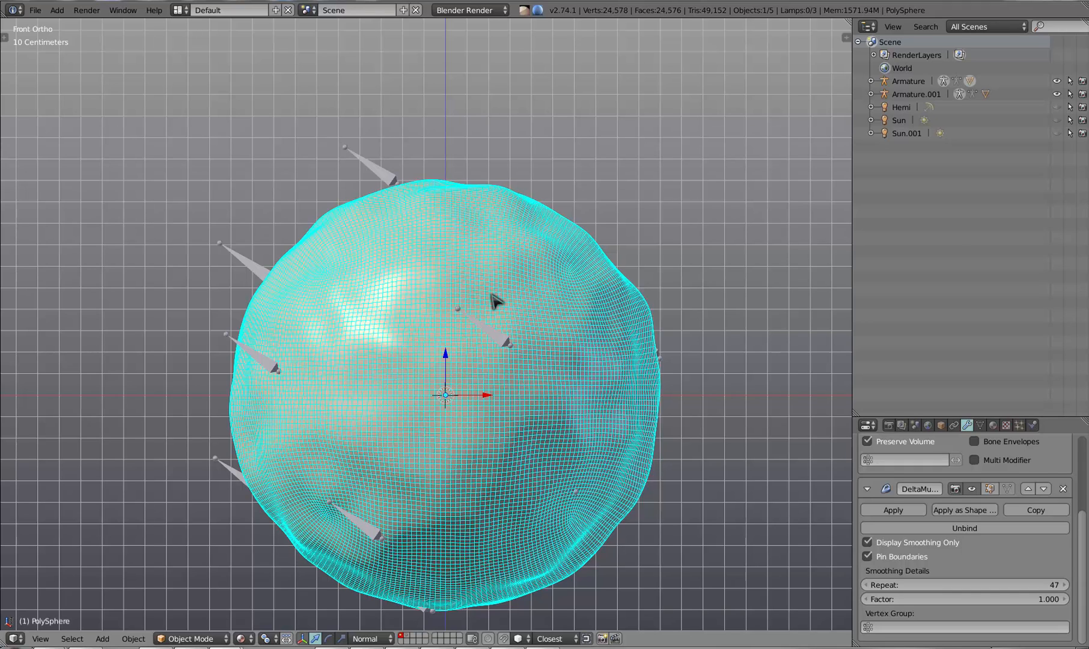
pyautogui.moveTo(496, 301)
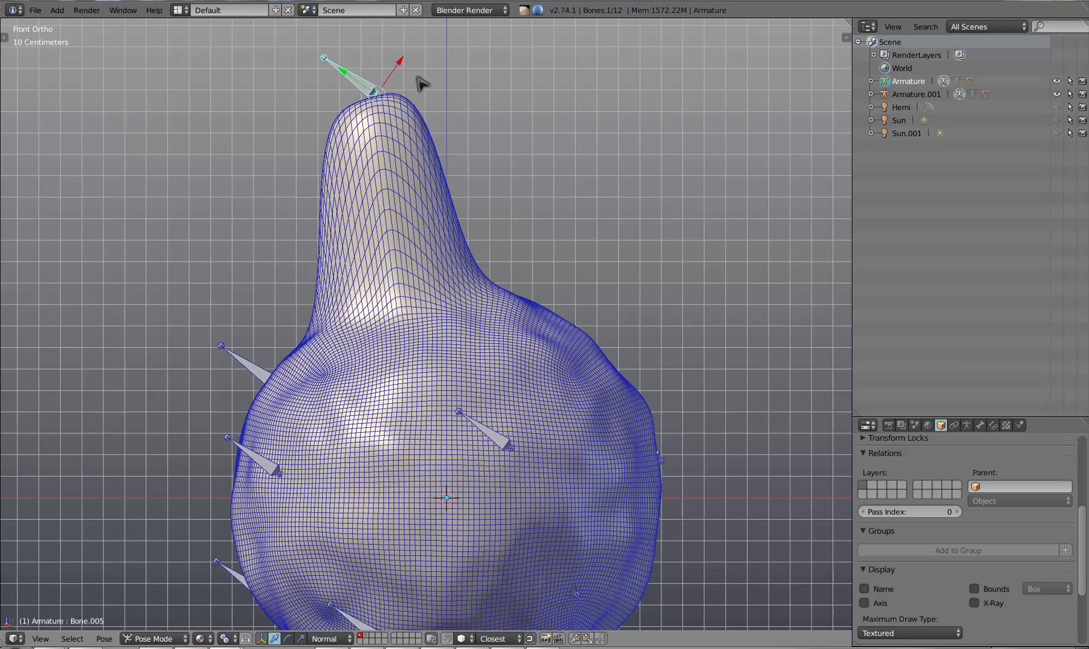
pyautogui.moveTo(340, 136)
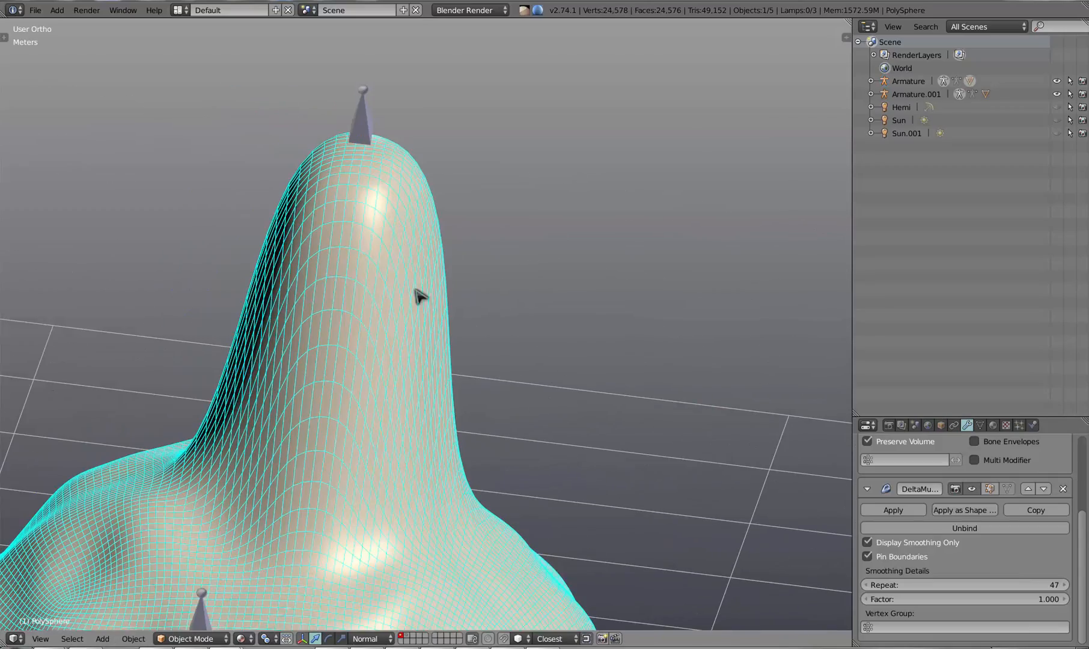
pyautogui.moveTo(872, 548)
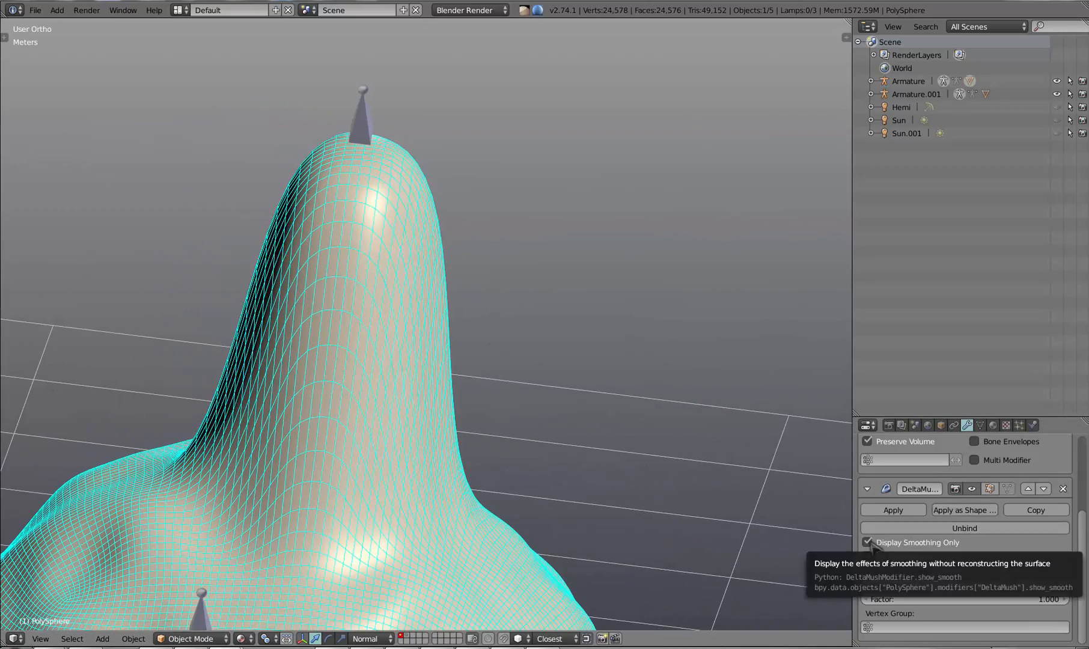
# Turn off the Display Smoothing Only preview on the spiked sphere
pyautogui.click(868, 542)
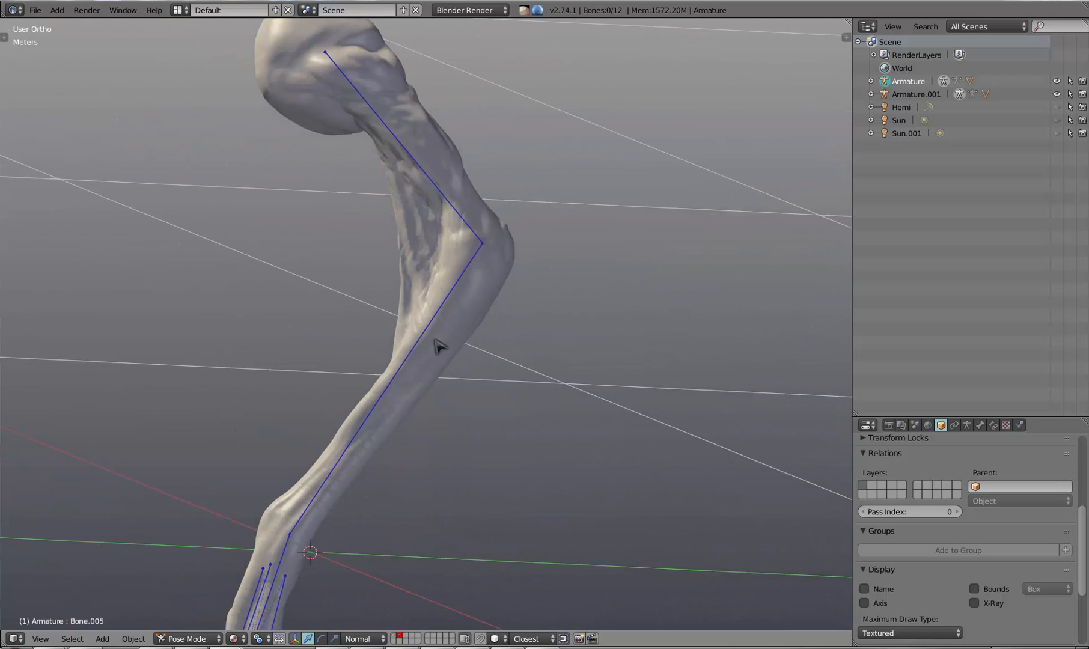
# Parent the creature arm mesh to the armature with Automatic Weights via Ctrl+P
pyautogui.scroll(3)
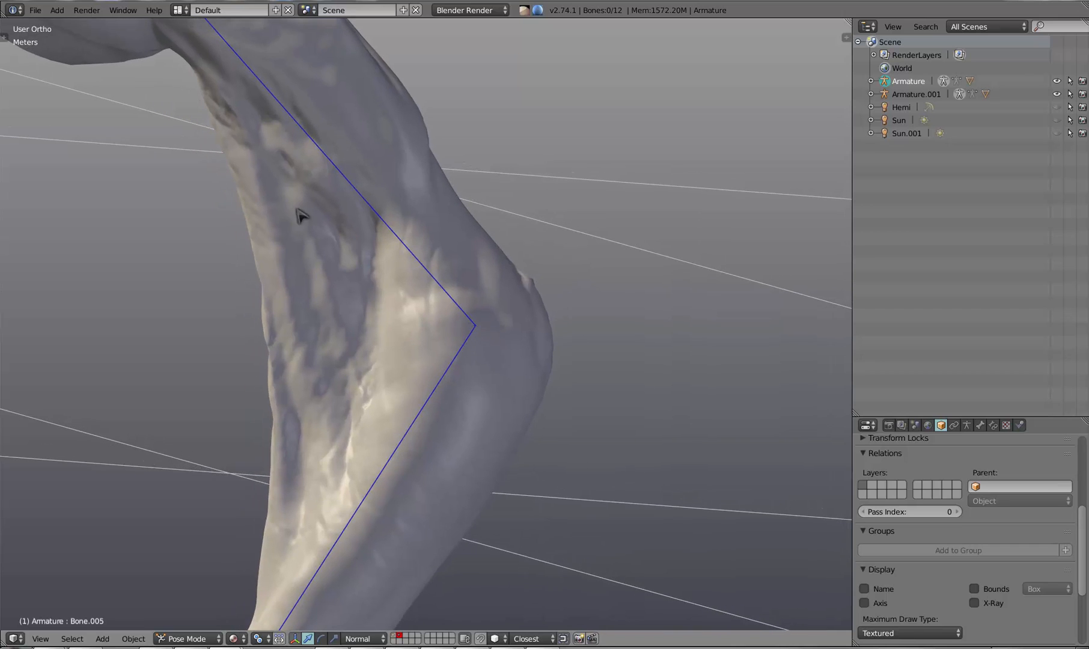
pyautogui.click(458, 320)
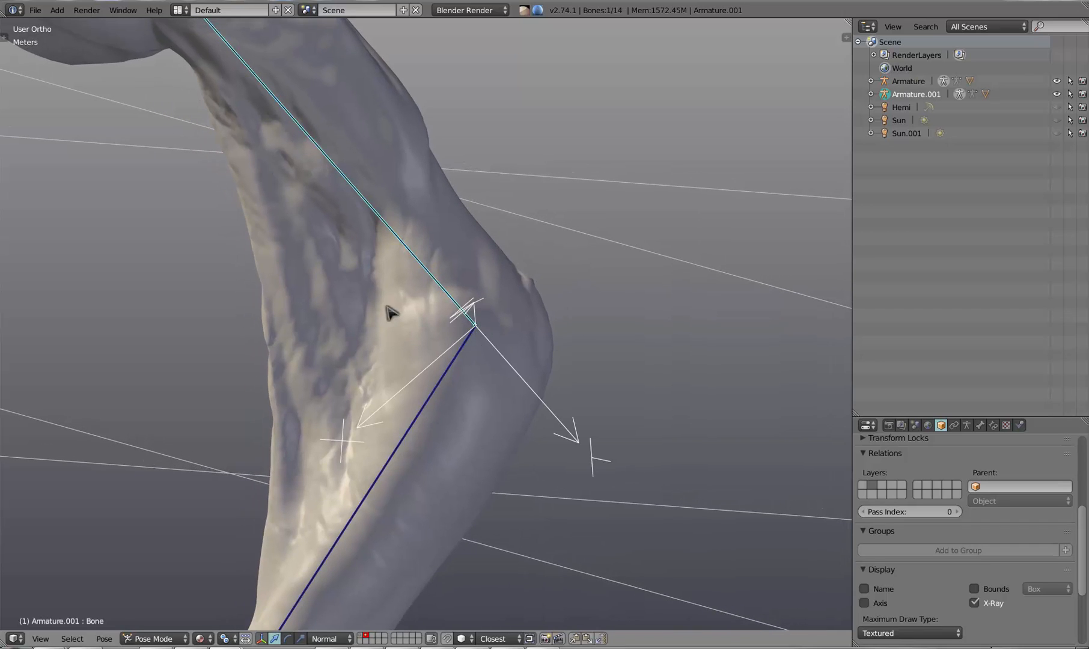
pyautogui.moveTo(464, 335)
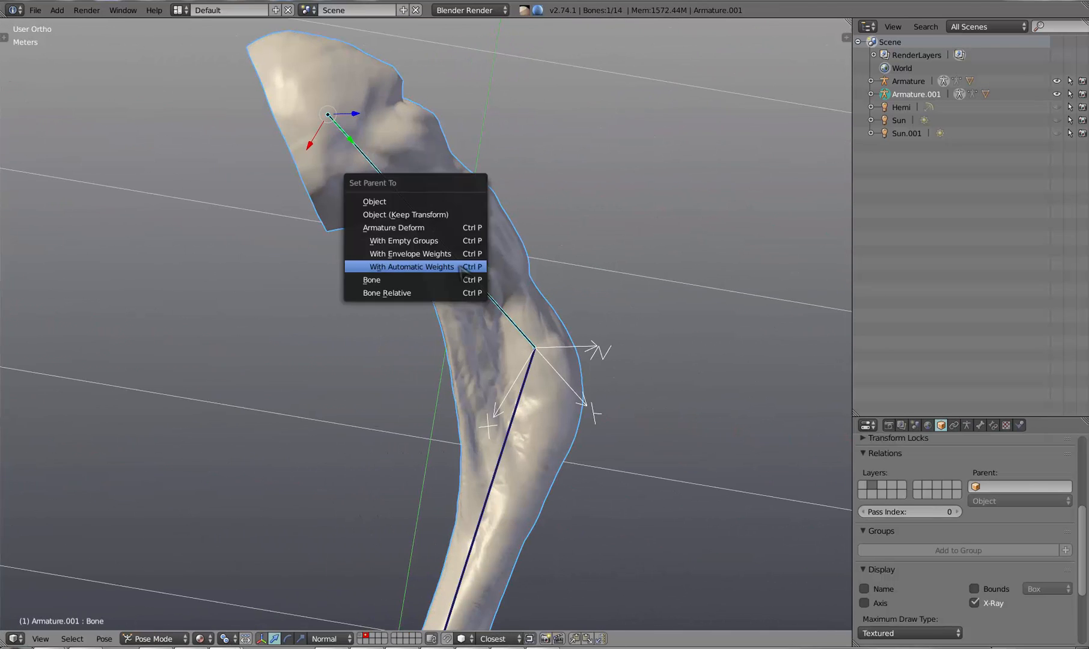
pyautogui.moveTo(639, 276)
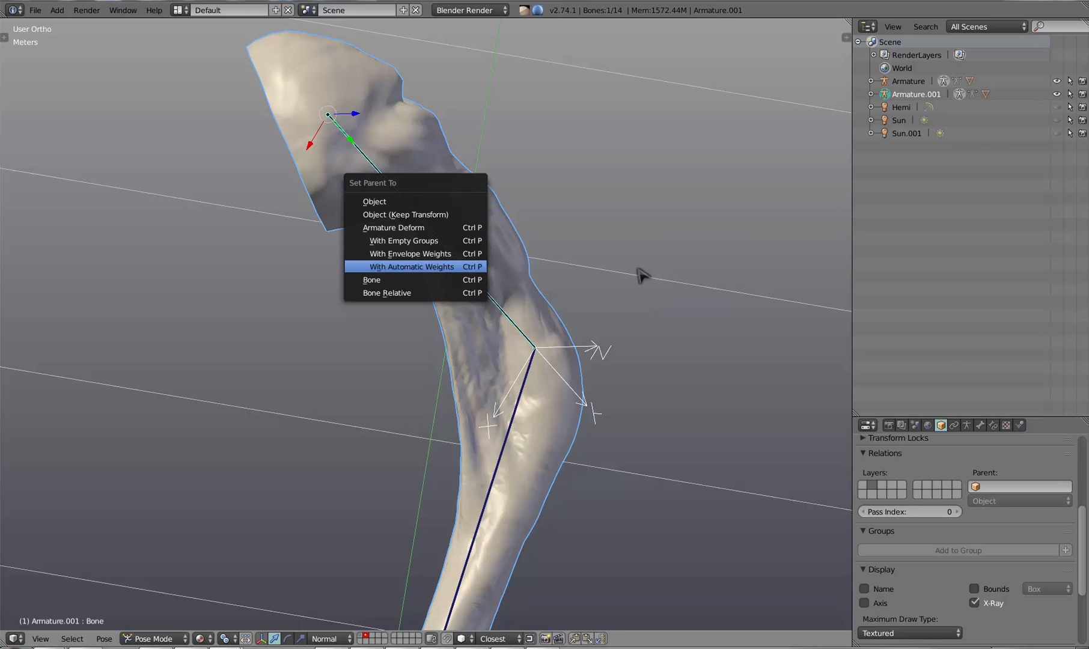
pyautogui.click(410, 265)
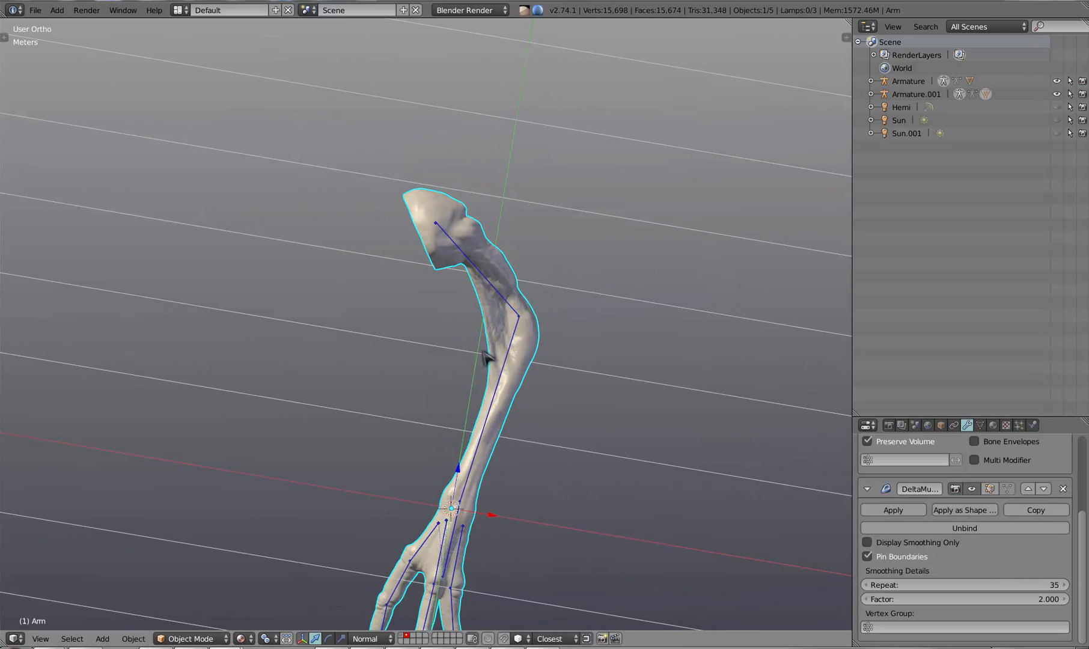
# Switch the arm into Weight Paint mode to view the automatic bone weight gradient
pyautogui.click(190, 638)
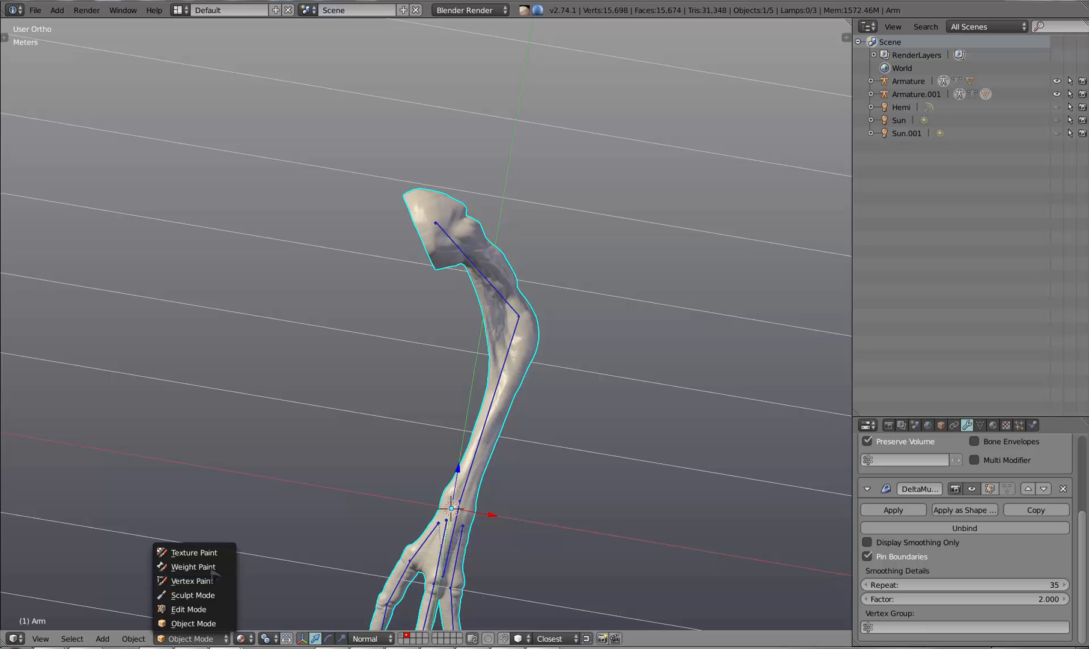
pyautogui.click(192, 566)
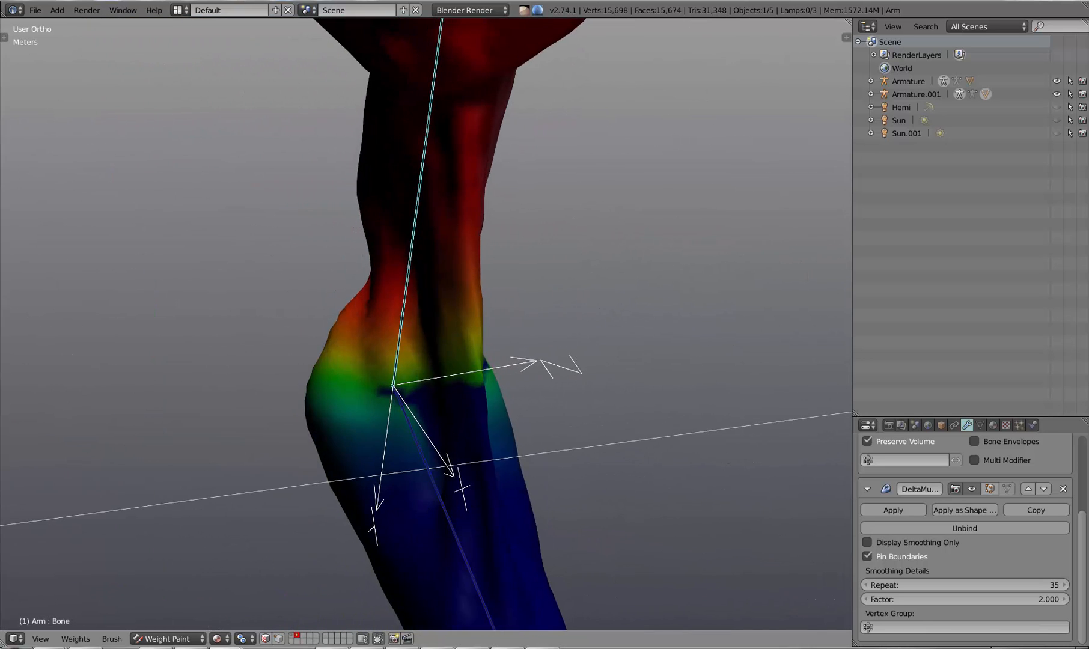
pyautogui.moveTo(496, 366)
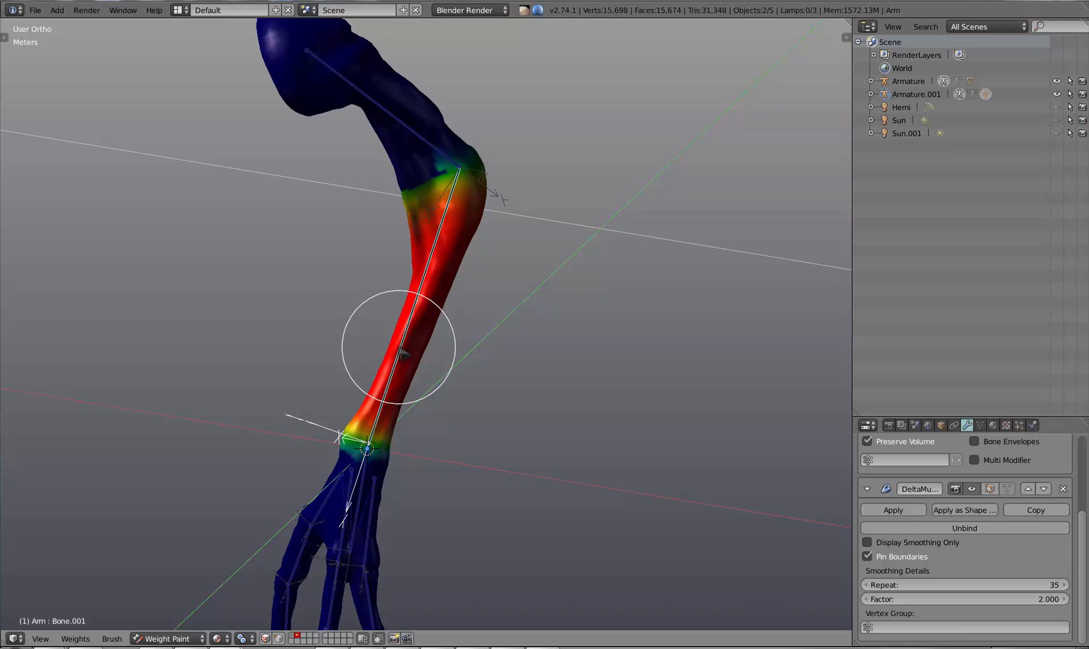
pyautogui.moveTo(146, 610)
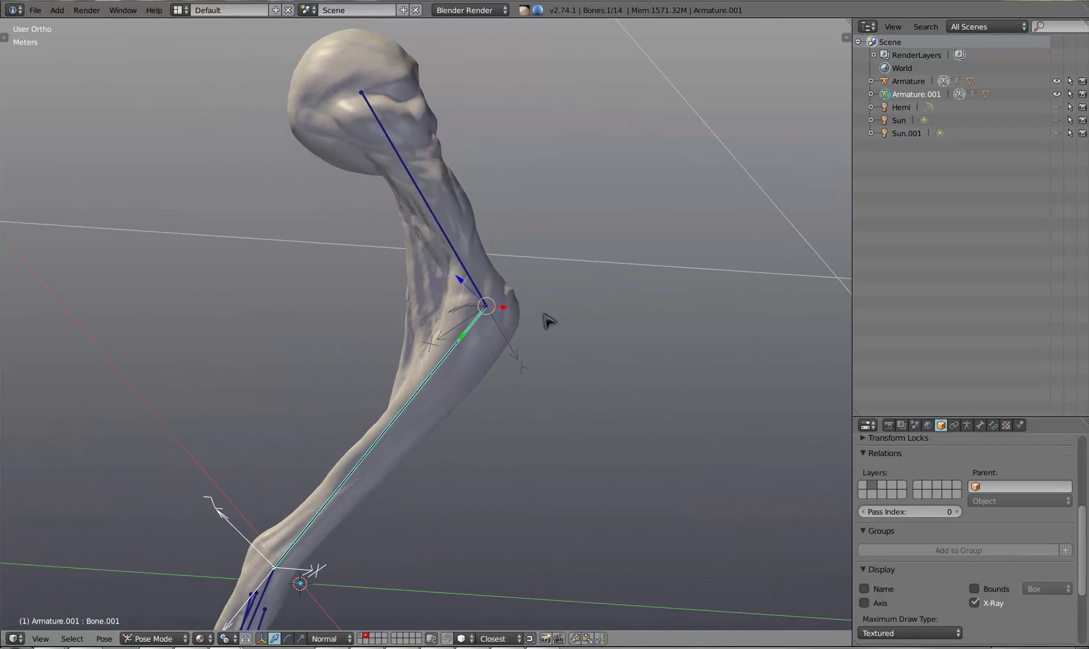
# Rotate the forearm bone to bend the elbow, then a finger bone to bend the knuckle
pyautogui.click(154, 638)
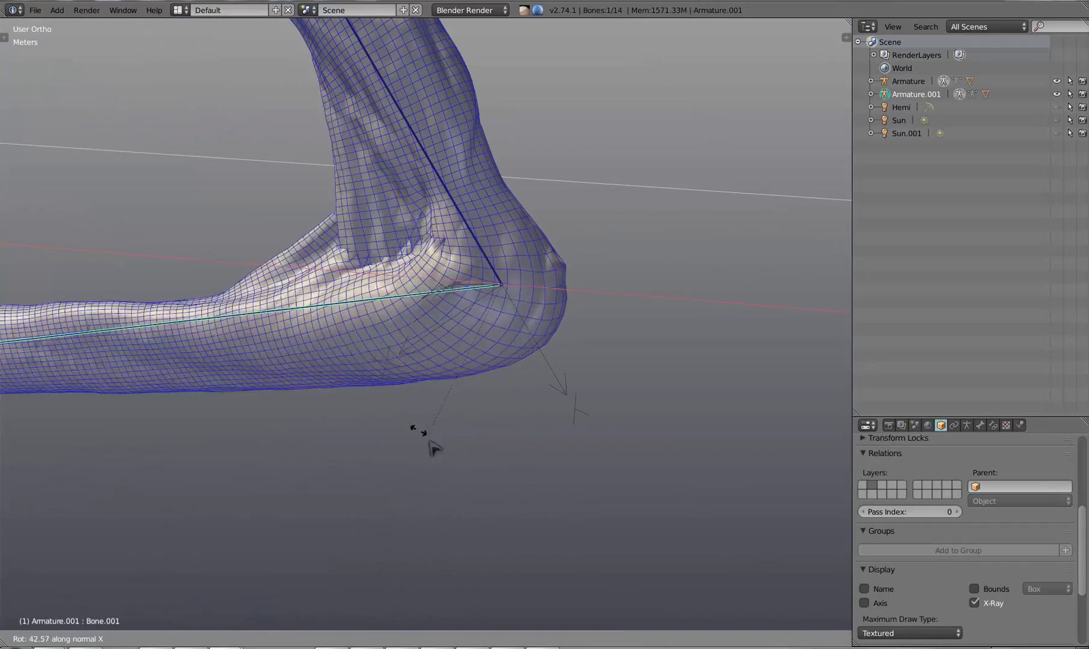
pyautogui.moveTo(468, 455)
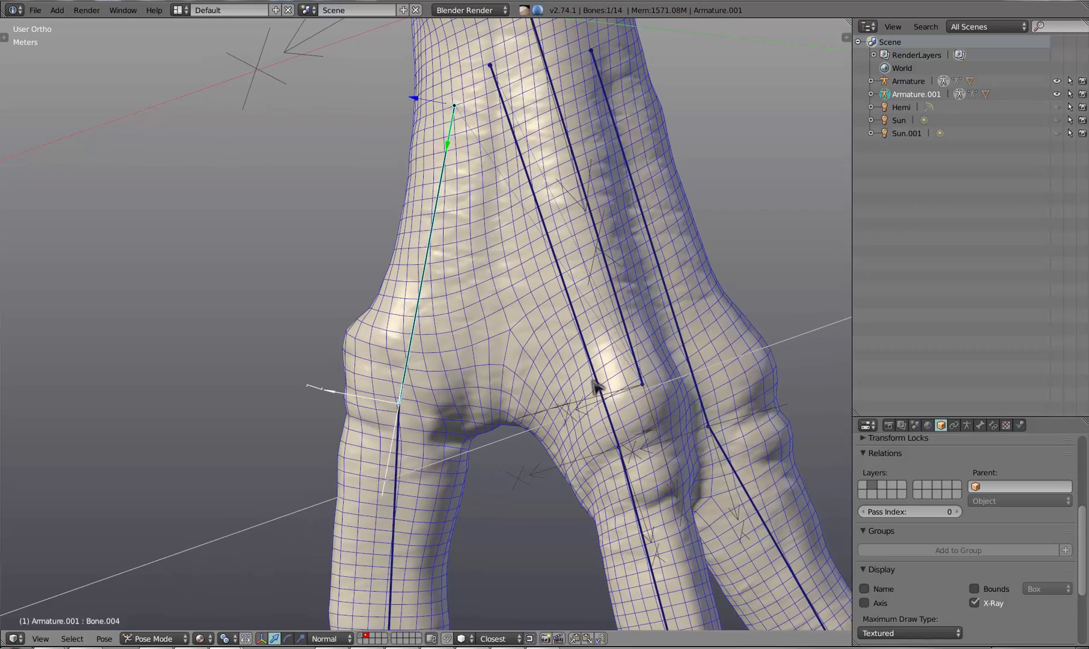
pyautogui.moveTo(622, 395)
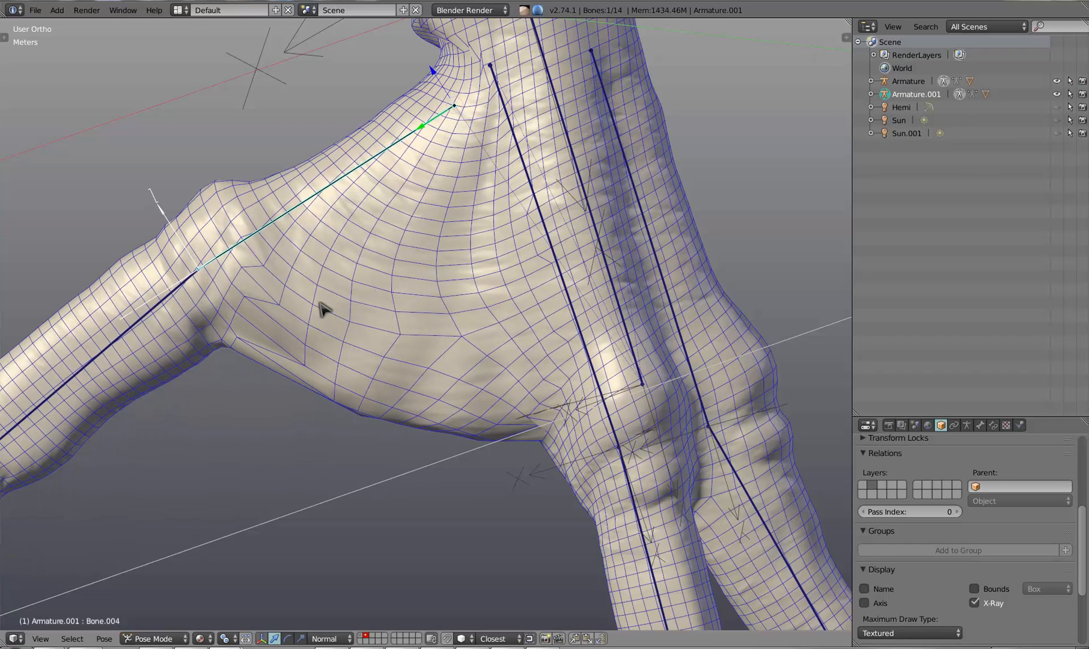
pyautogui.moveTo(409, 219)
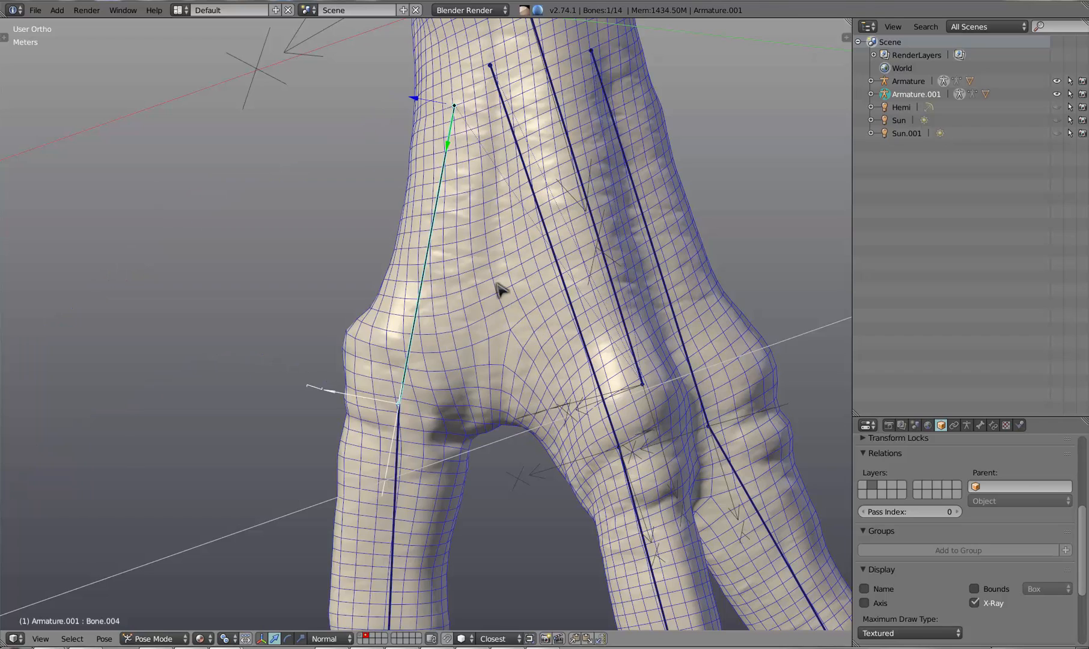
pyautogui.click(153, 638)
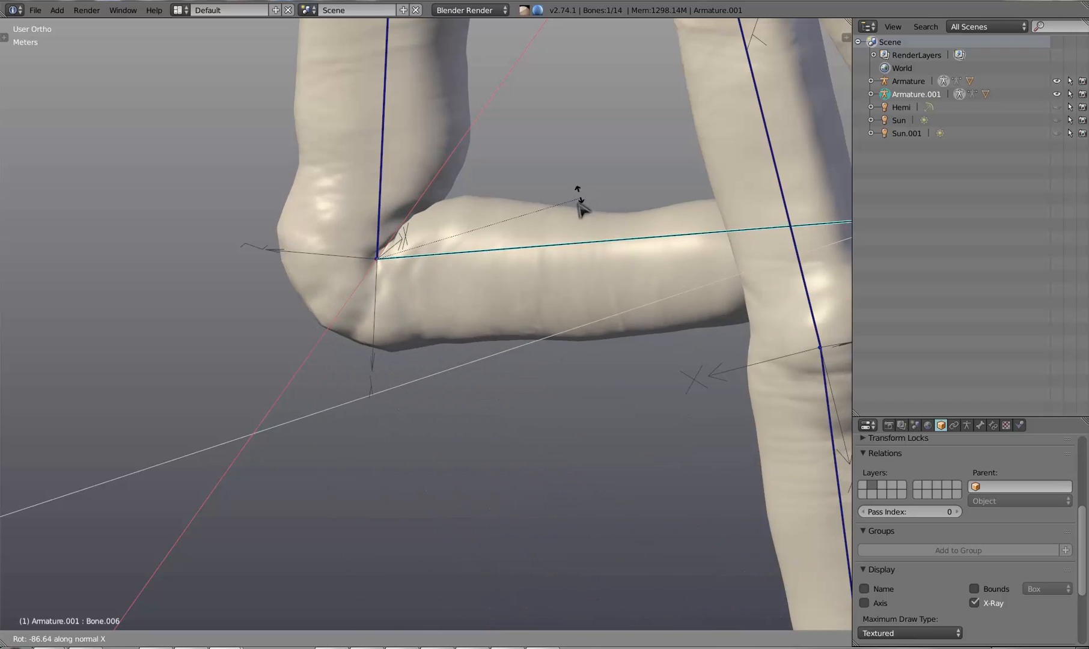
pyautogui.moveTo(491, 310)
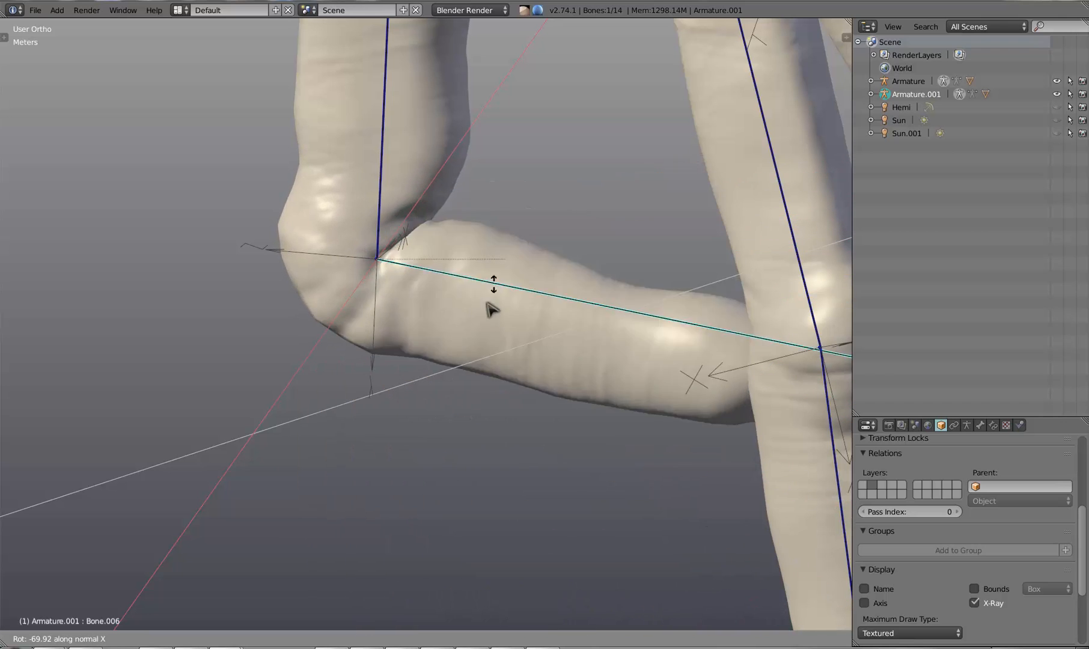
pyautogui.moveTo(431, 389)
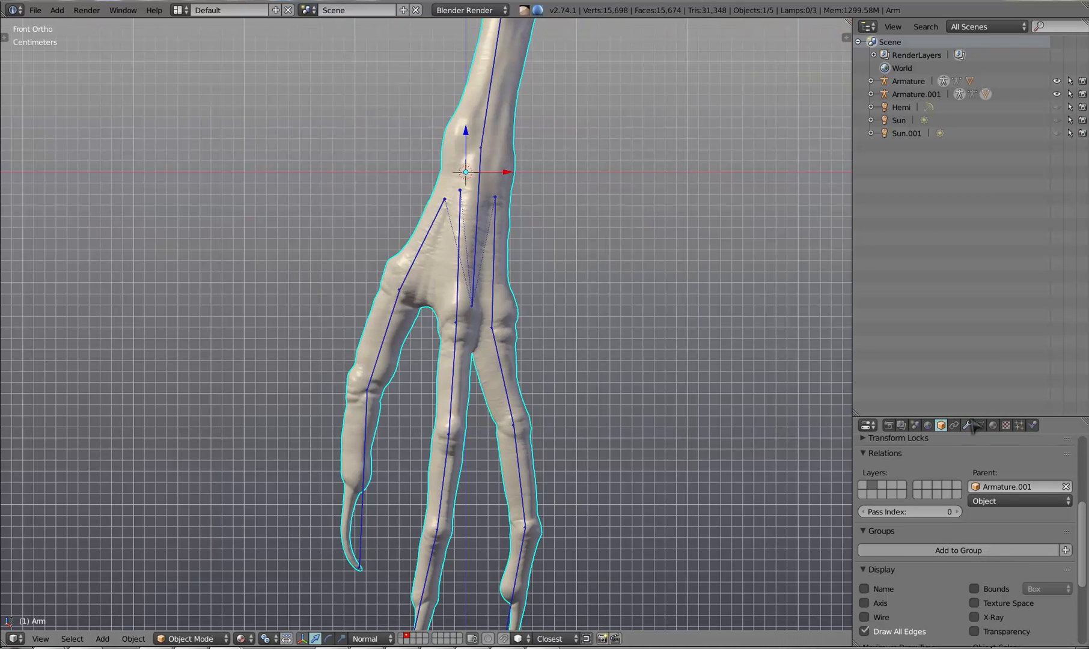
# Show the arm's modifier stack and scroll to the Delta Mush panel with 5 repeats, factor 0.5
pyautogui.click(966, 424)
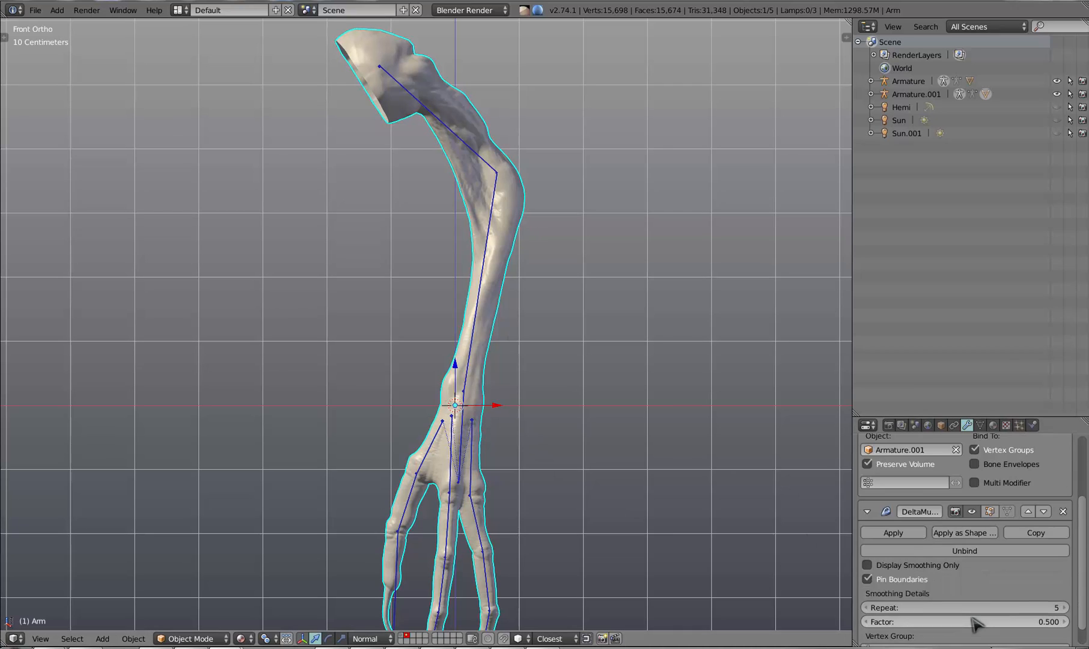
pyautogui.scroll(-3)
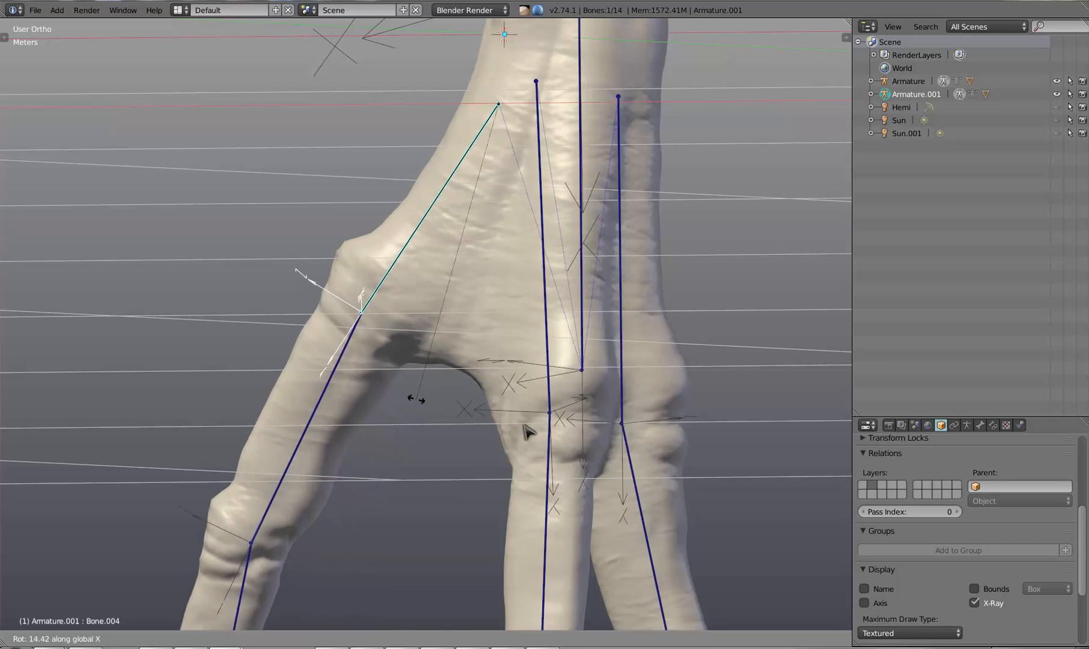
pyautogui.moveTo(399, 410)
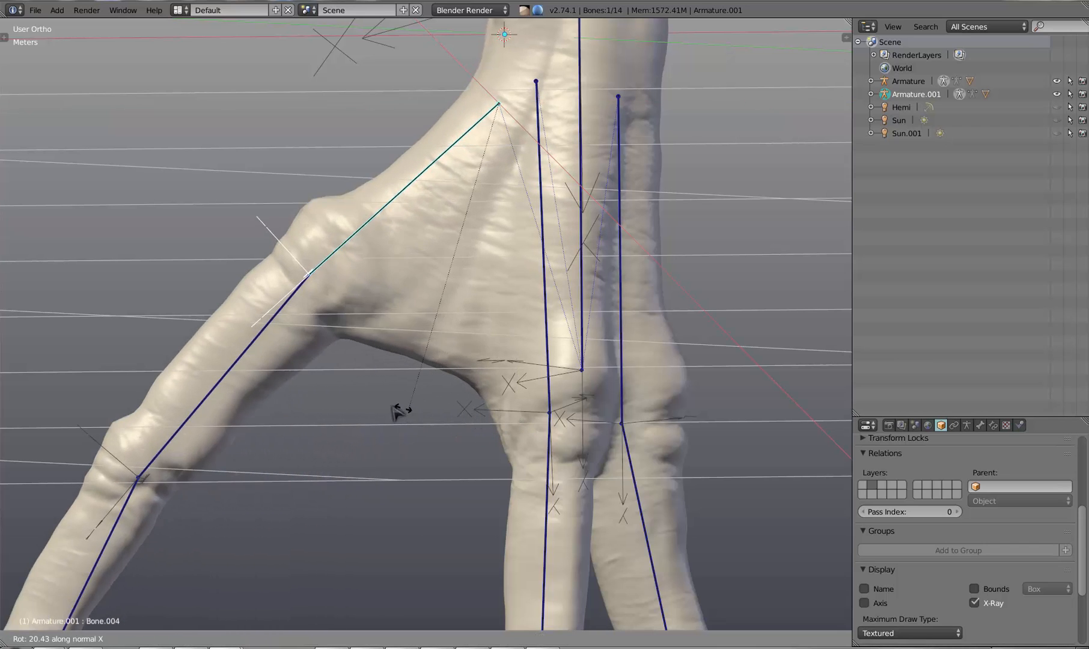
pyautogui.moveTo(410, 409)
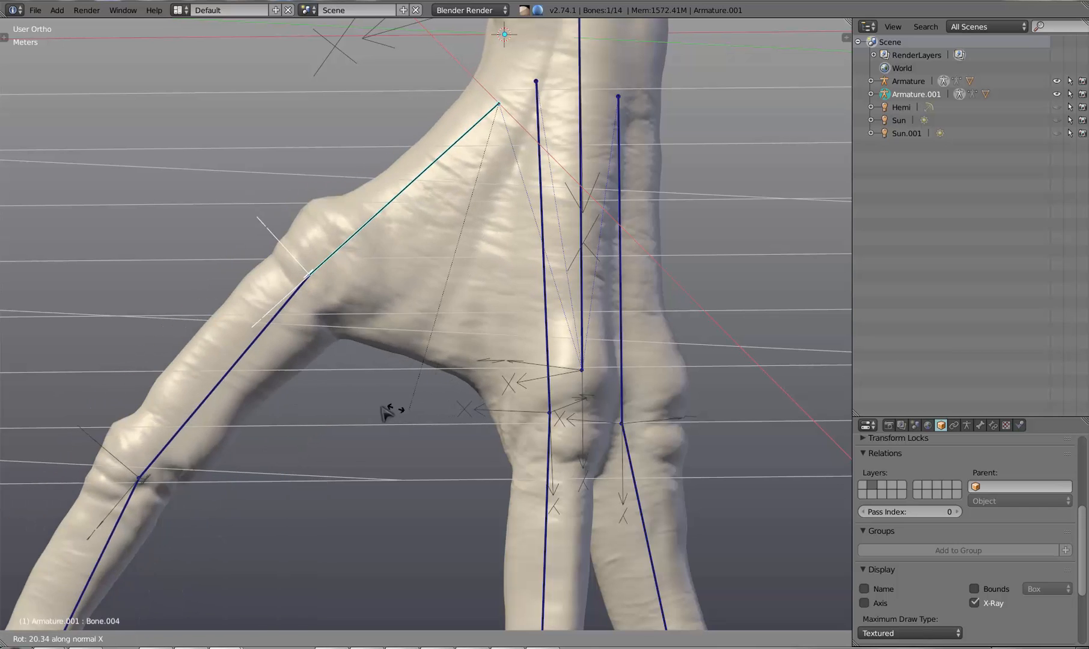
pyautogui.moveTo(378, 417)
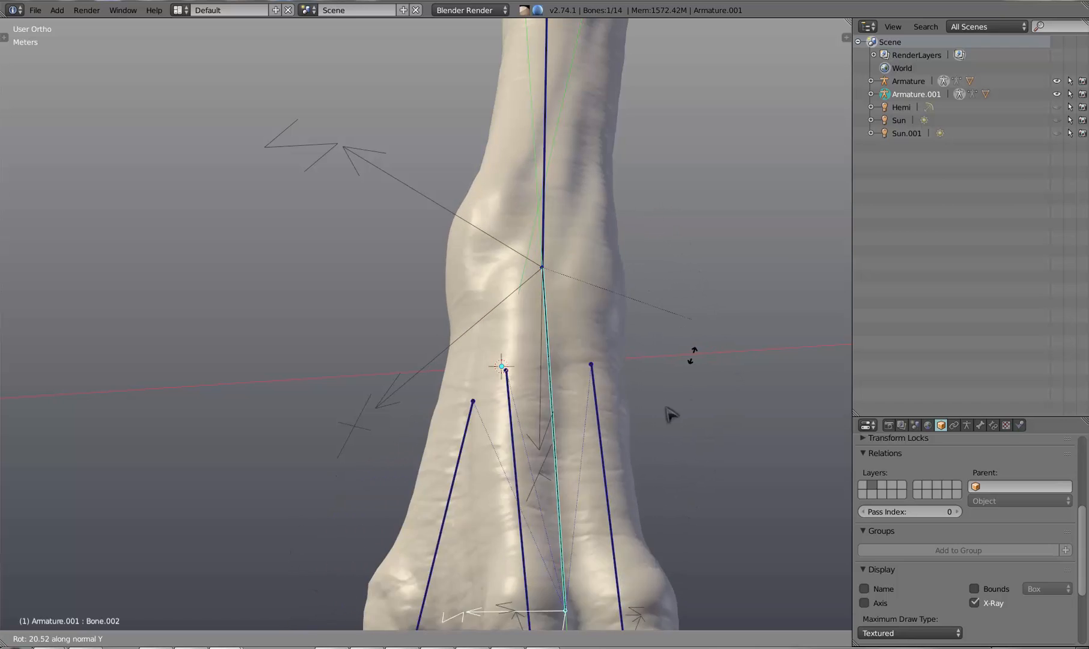
pyautogui.moveTo(707, 263)
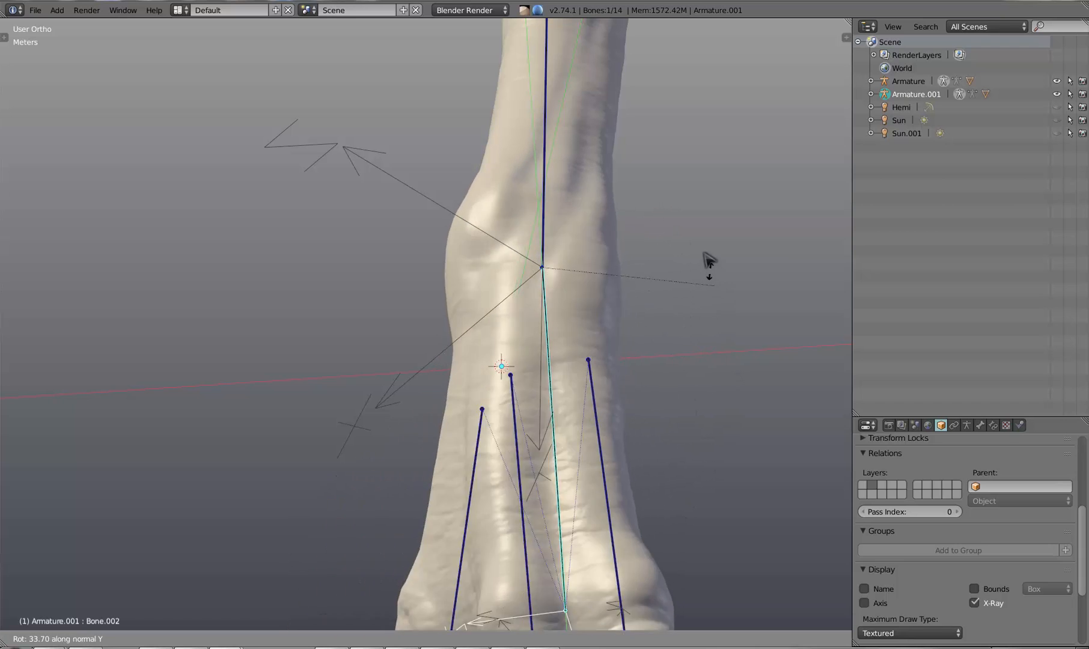
pyautogui.moveTo(702, 298)
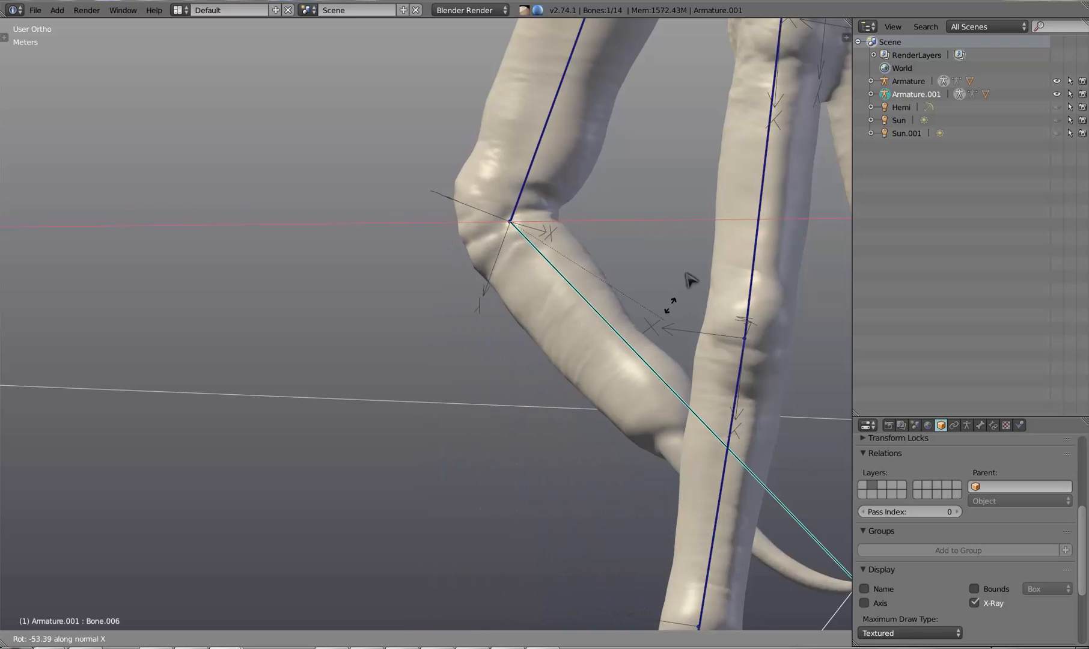
pyautogui.moveTo(600, 292)
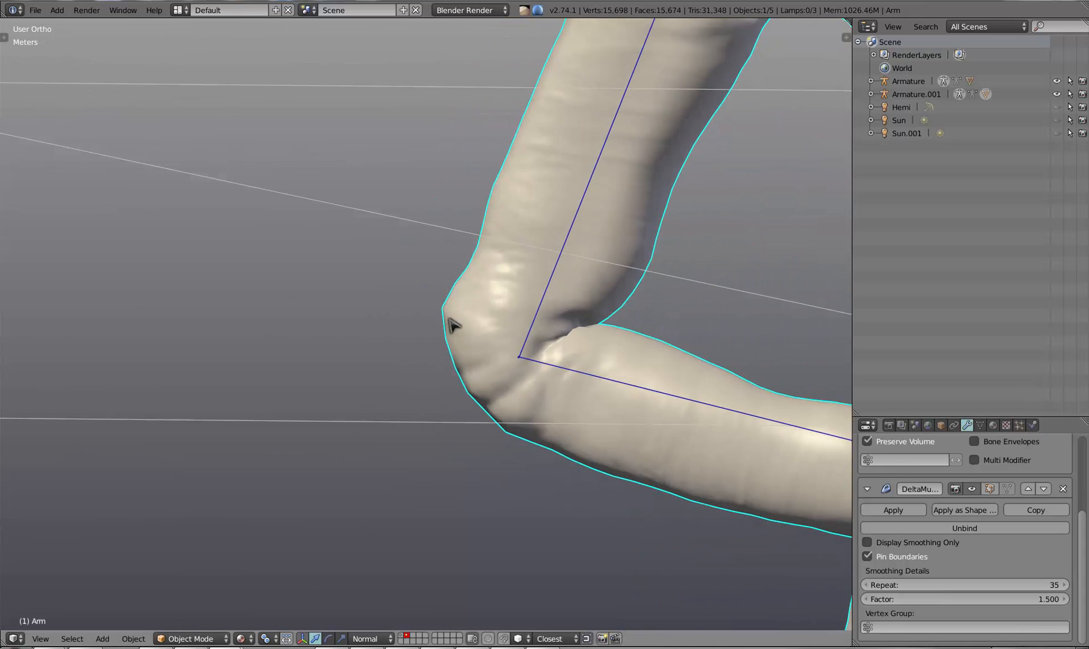
pyautogui.moveTo(1015, 556)
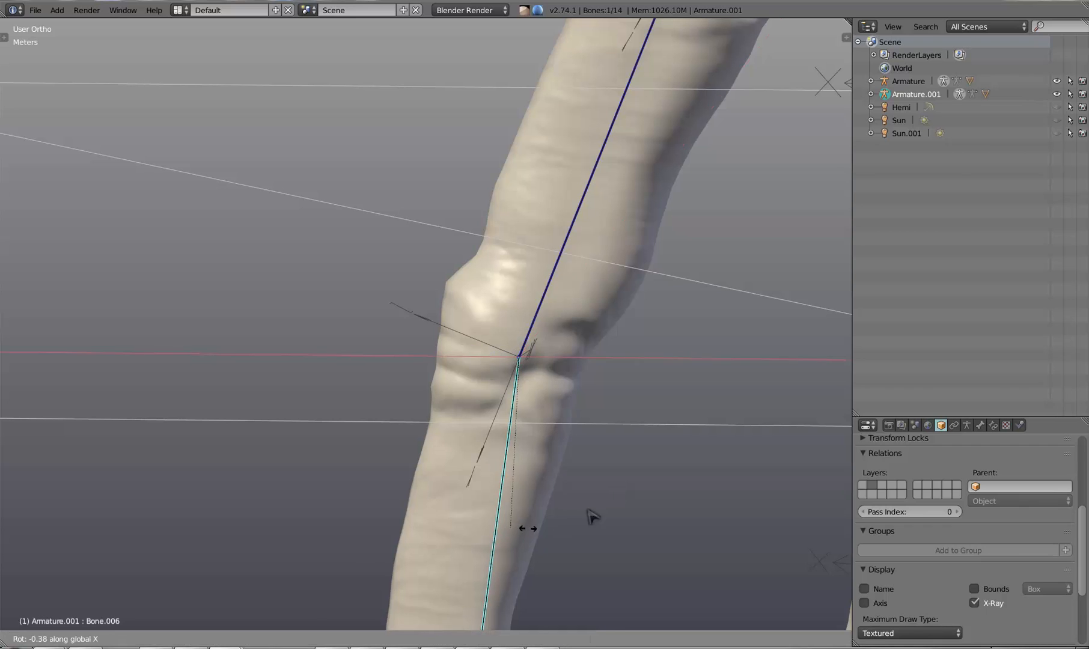
pyautogui.moveTo(556, 482)
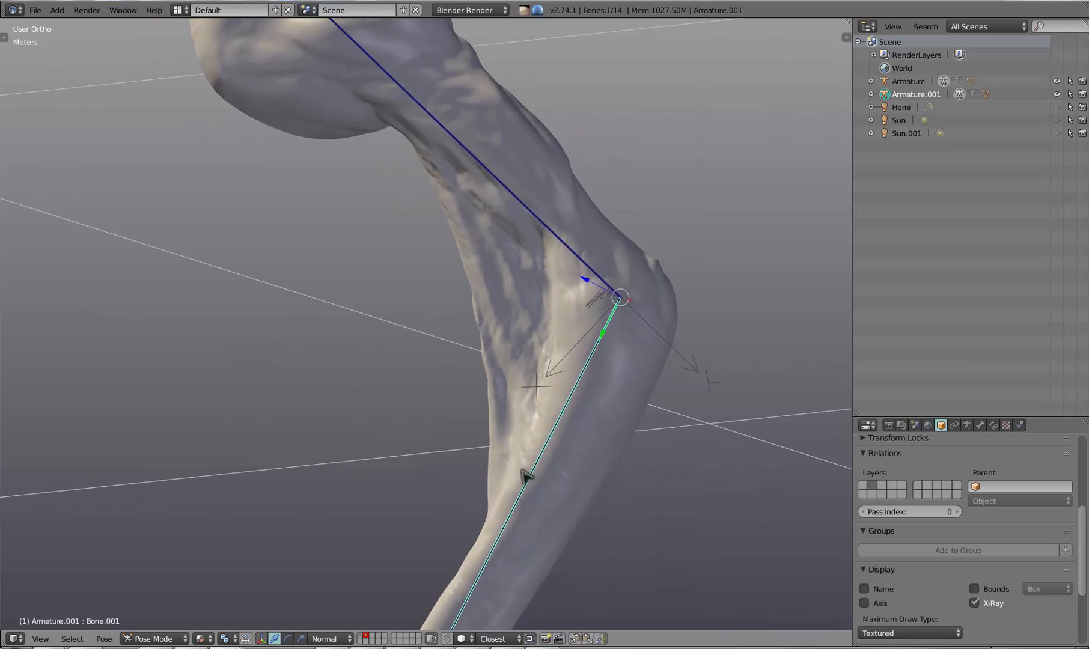
# Rotate Bone.001 to bend the elbow, then set Delta Mush Repeat to 35
pyautogui.press('r')
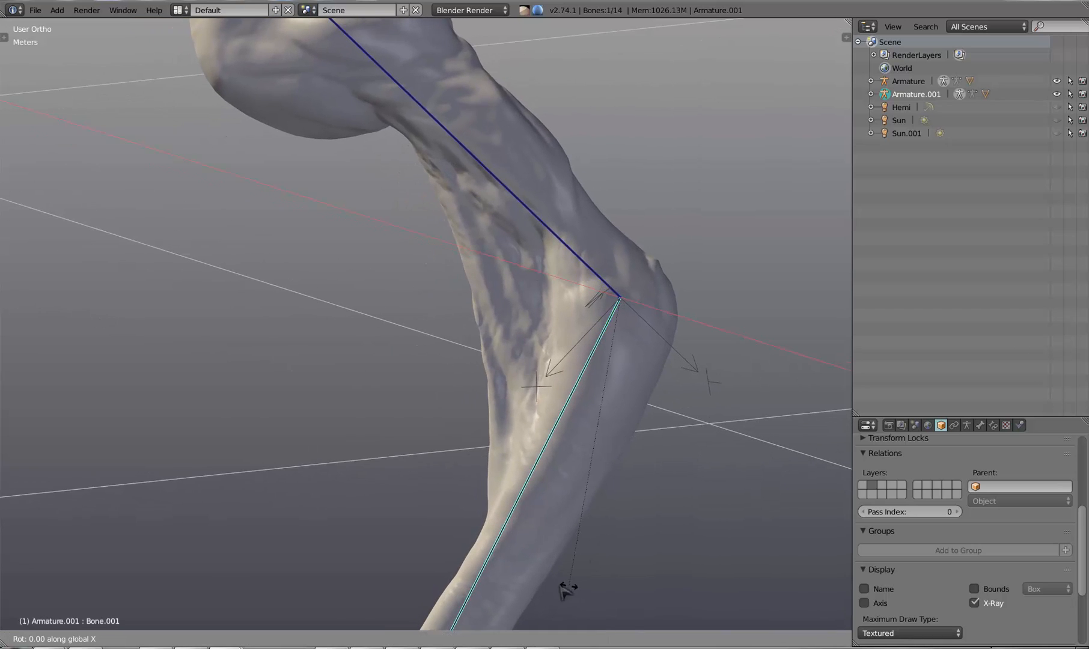
pyautogui.moveTo(449, 508)
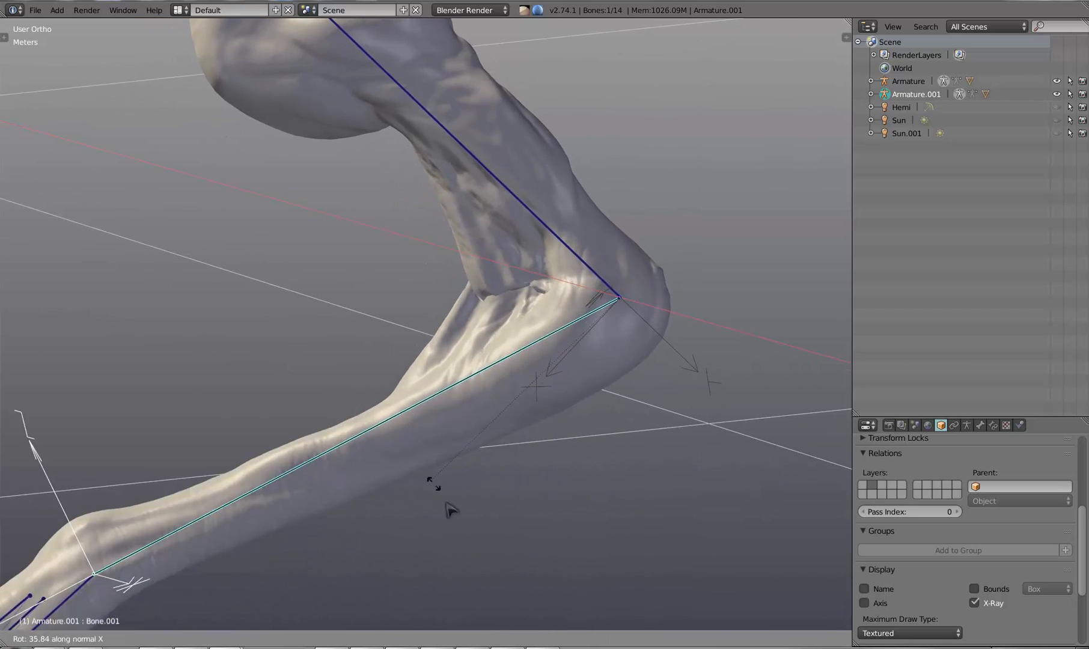
pyautogui.moveTo(460, 541)
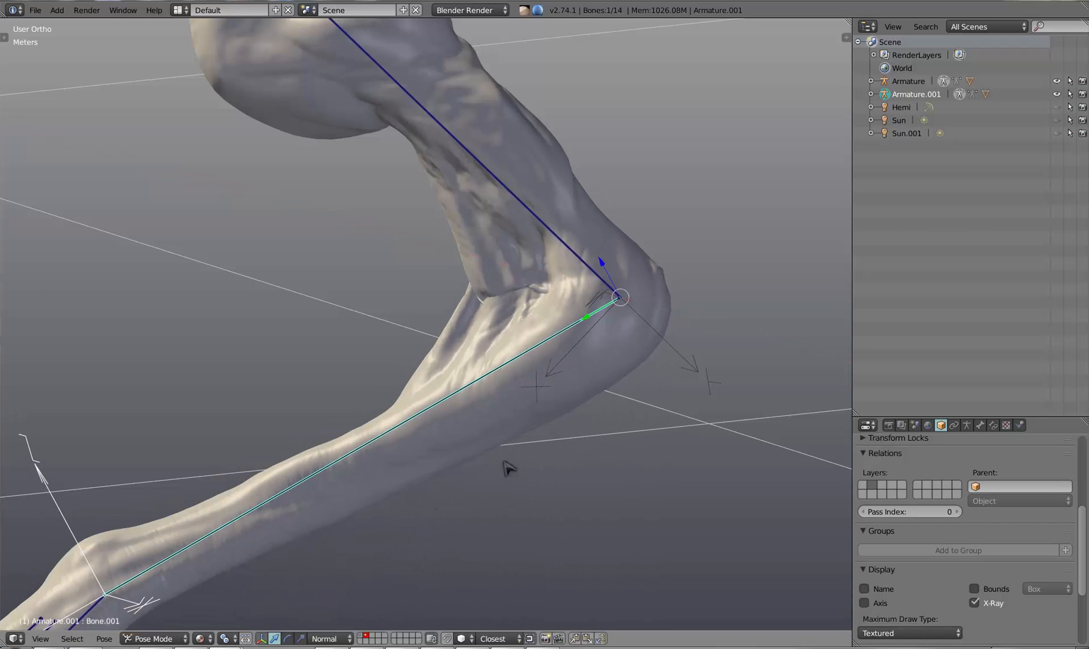
pyautogui.click(153, 639)
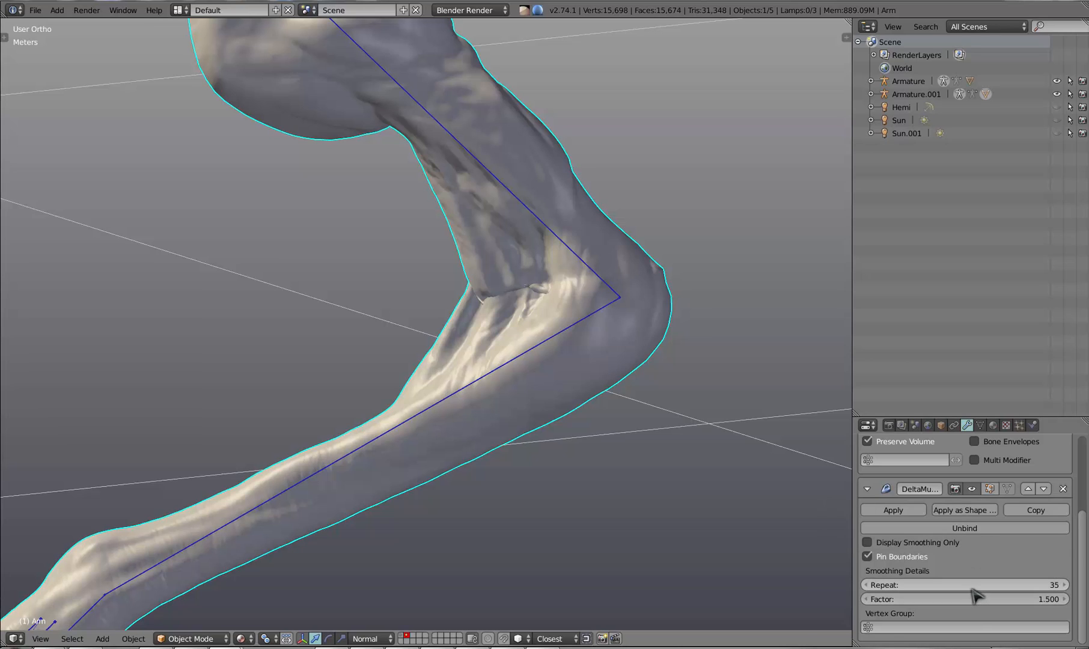
pyautogui.click(964, 585)
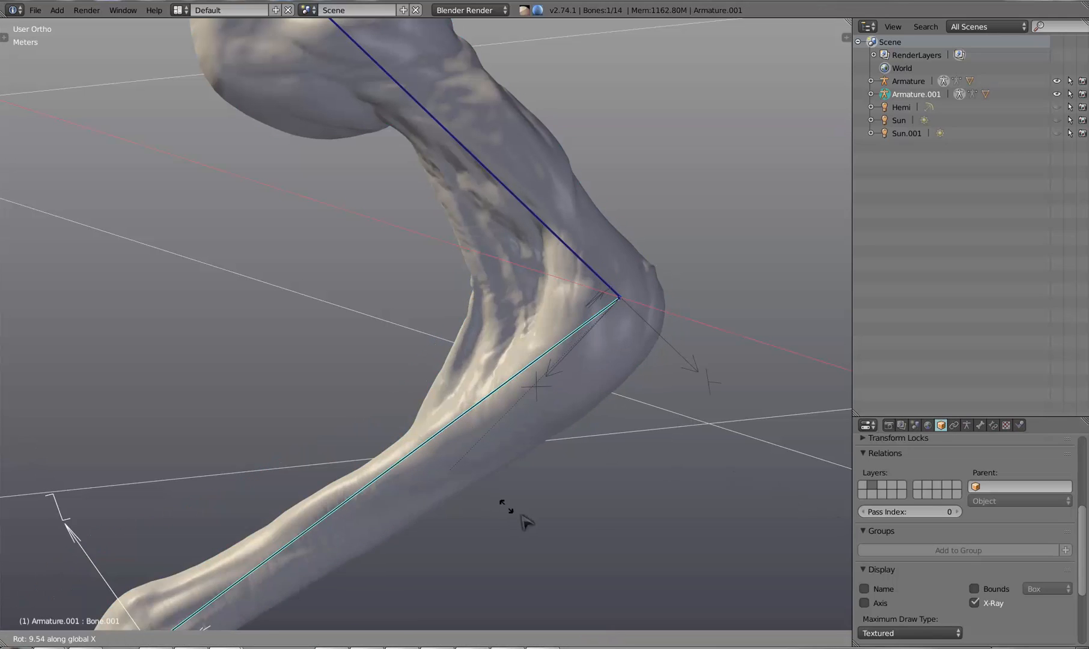
pyautogui.moveTo(461, 491)
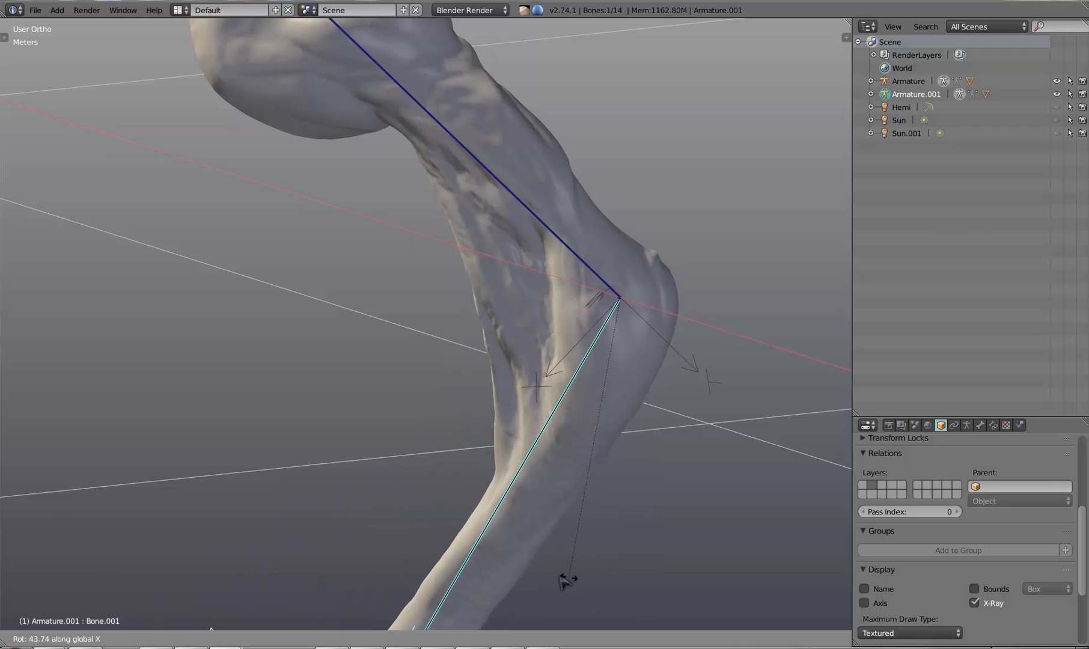
pyautogui.moveTo(583, 606)
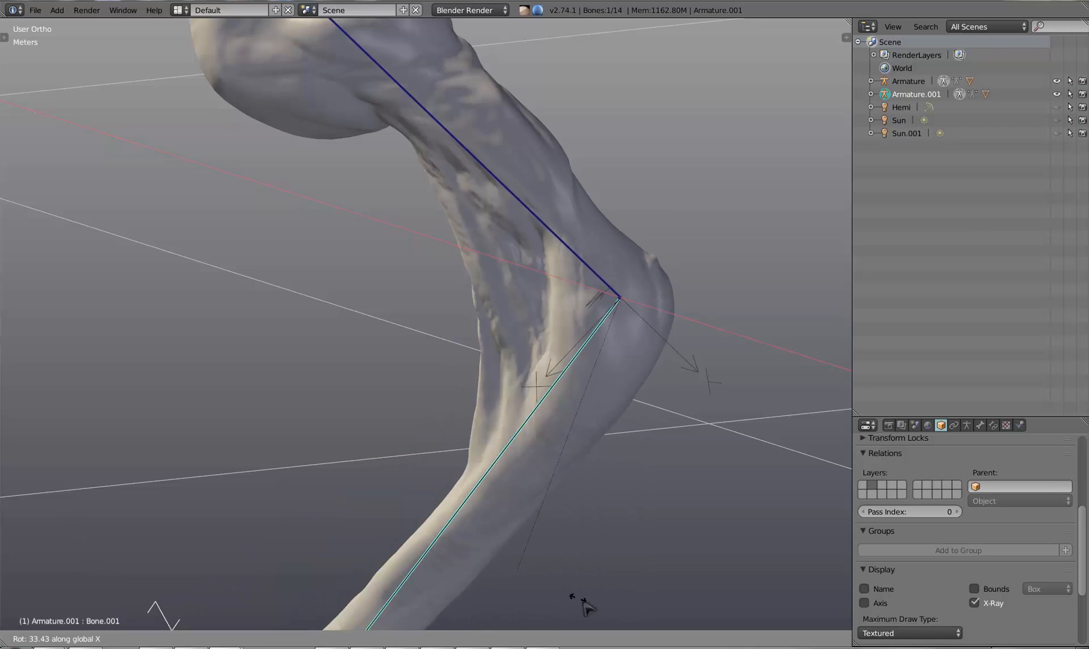
pyautogui.moveTo(535, 608)
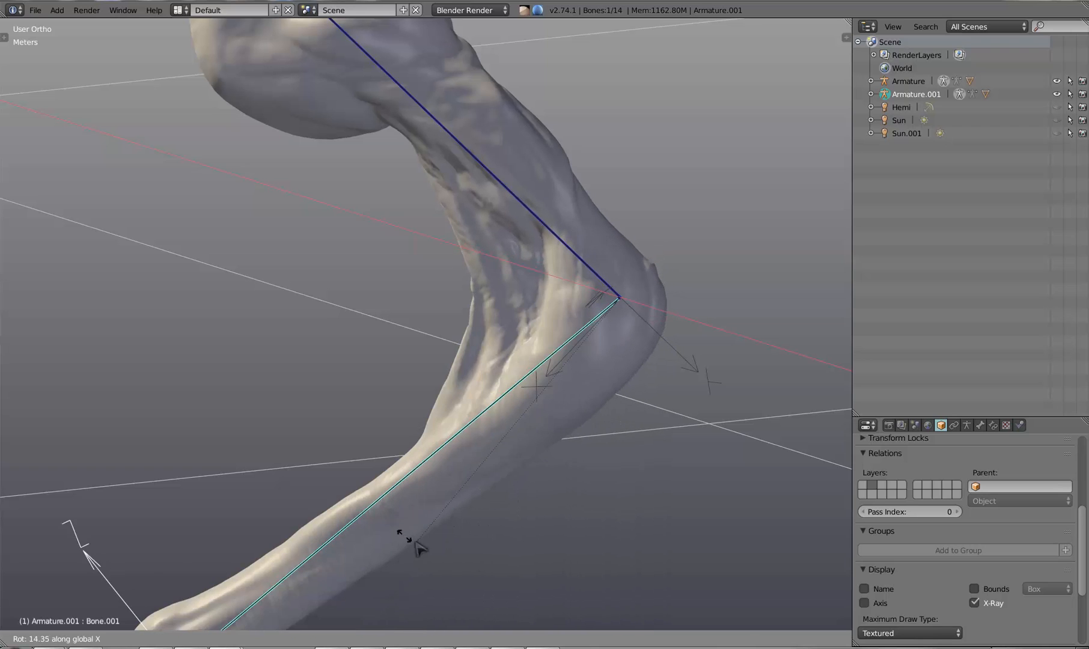
pyautogui.moveTo(486, 563)
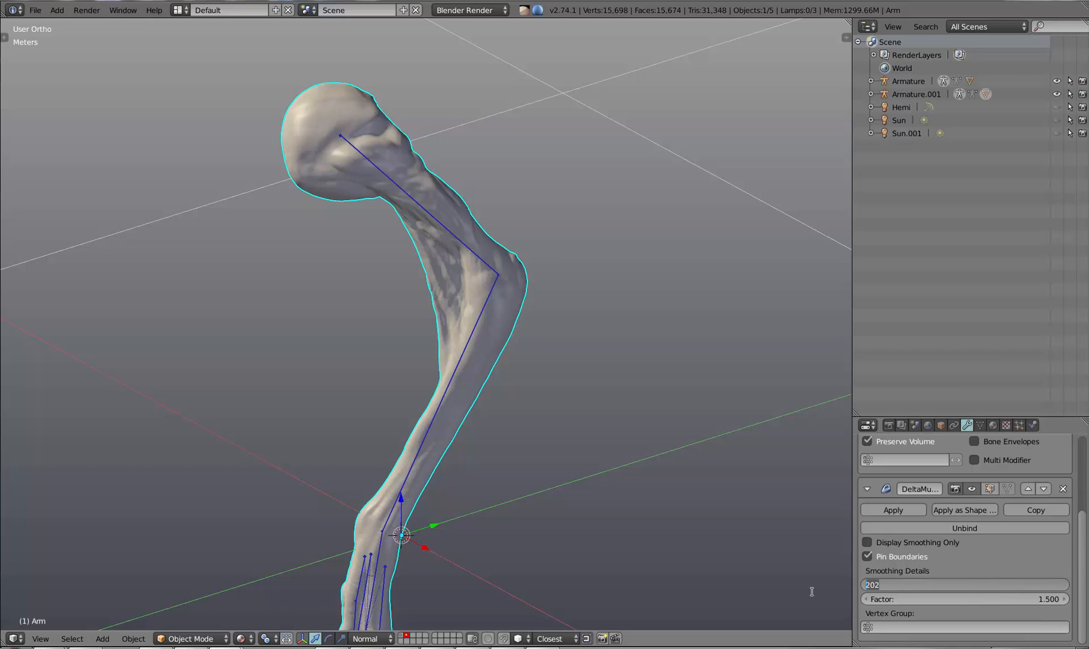
# Raise the Delta Mush Repeat count to 200, keeping factor 1.5
pyautogui.click(964, 585)
pyautogui.write('200')
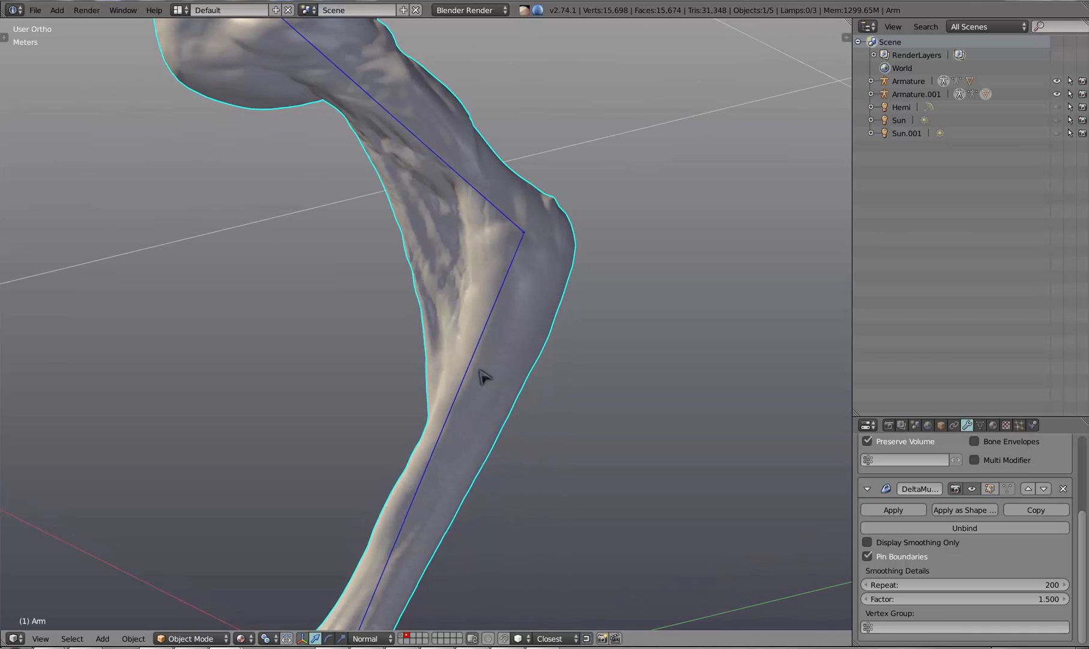
pyautogui.moveTo(473, 430)
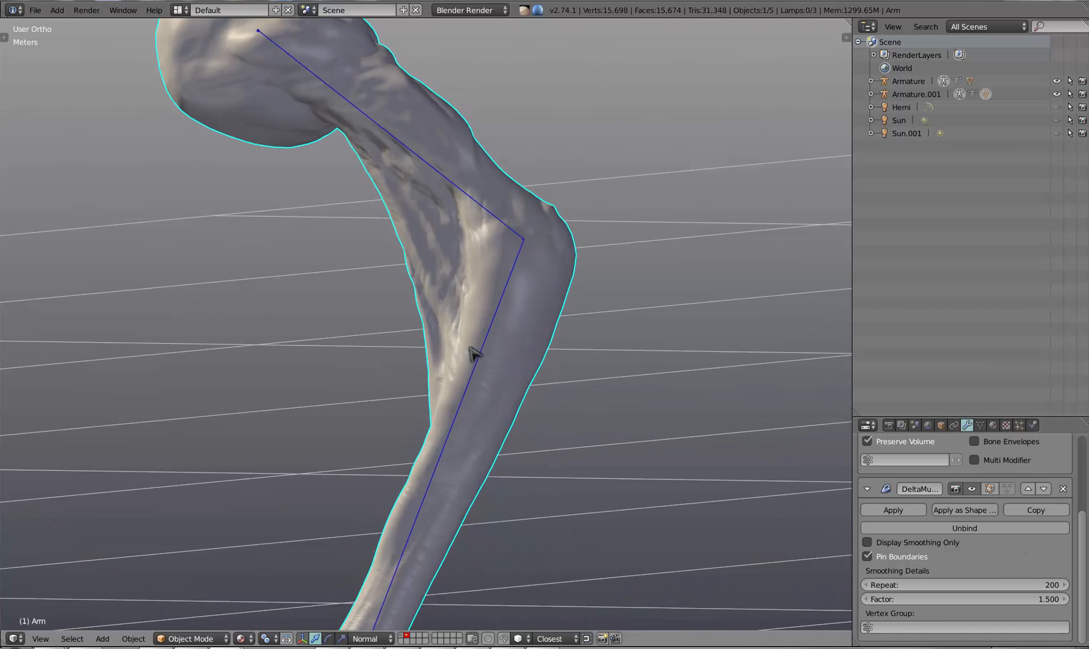
pyautogui.moveTo(505, 348)
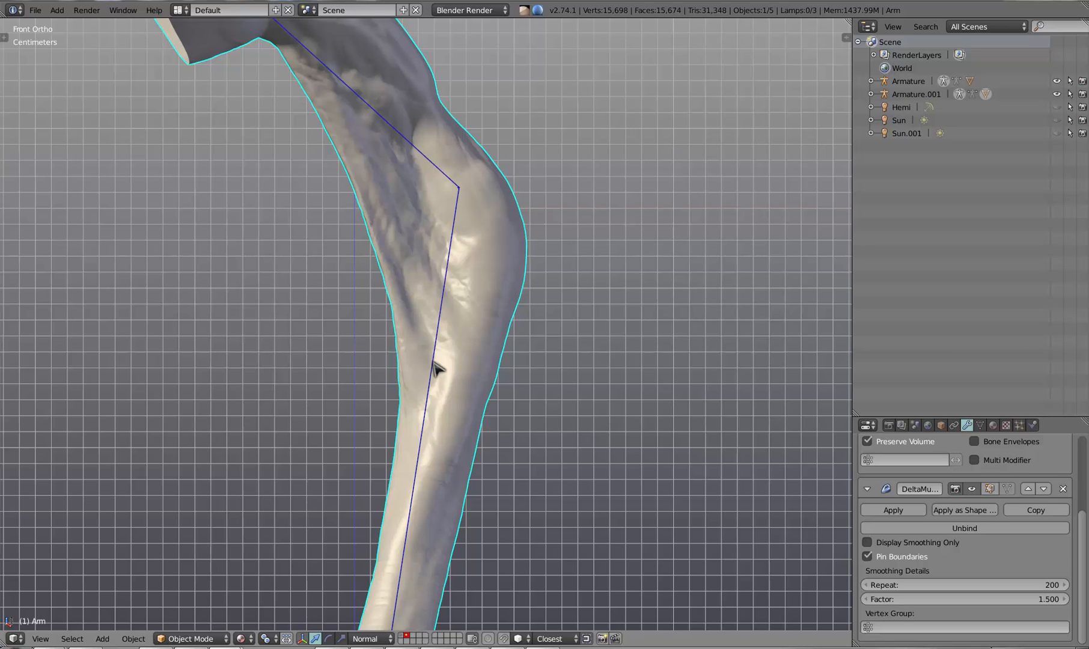
pyautogui.moveTo(436, 336)
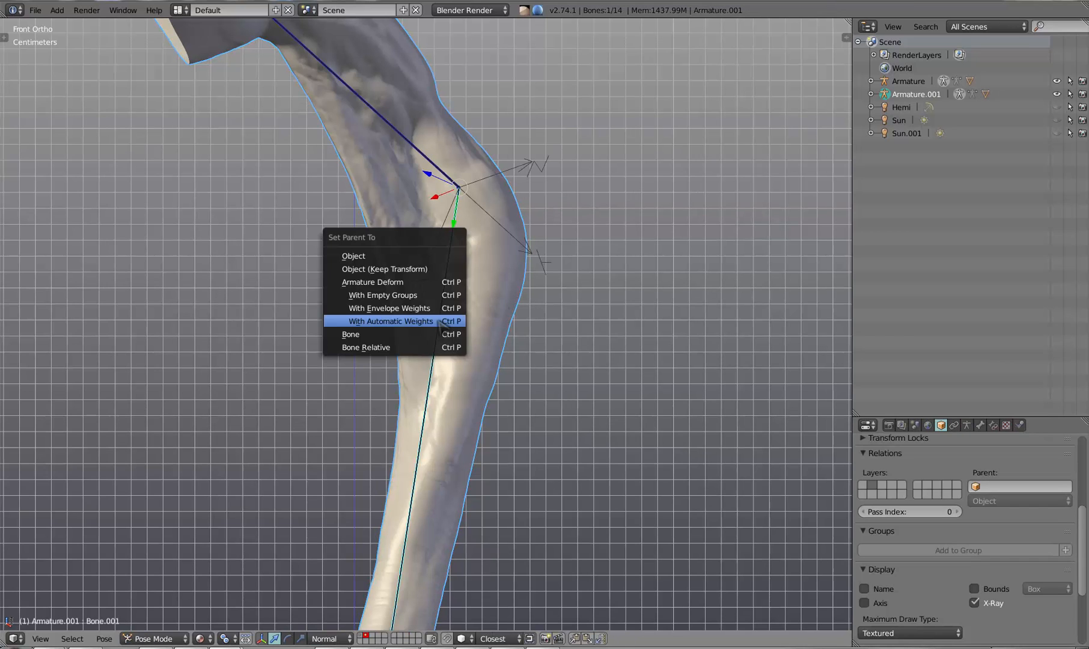
pyautogui.click(390, 321)
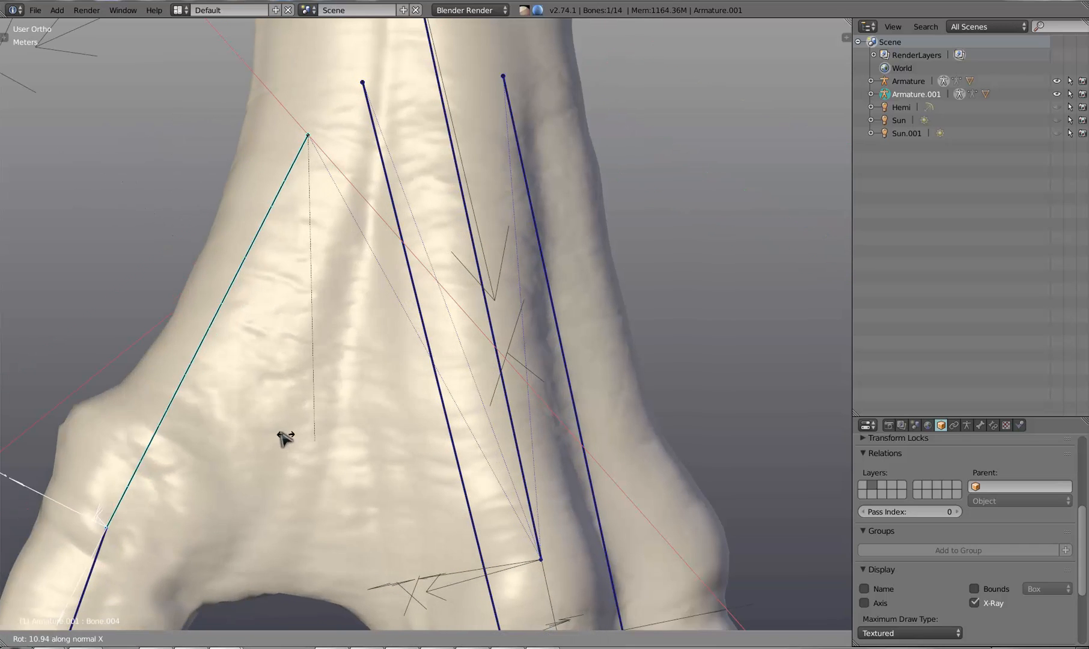
pyautogui.moveTo(219, 399)
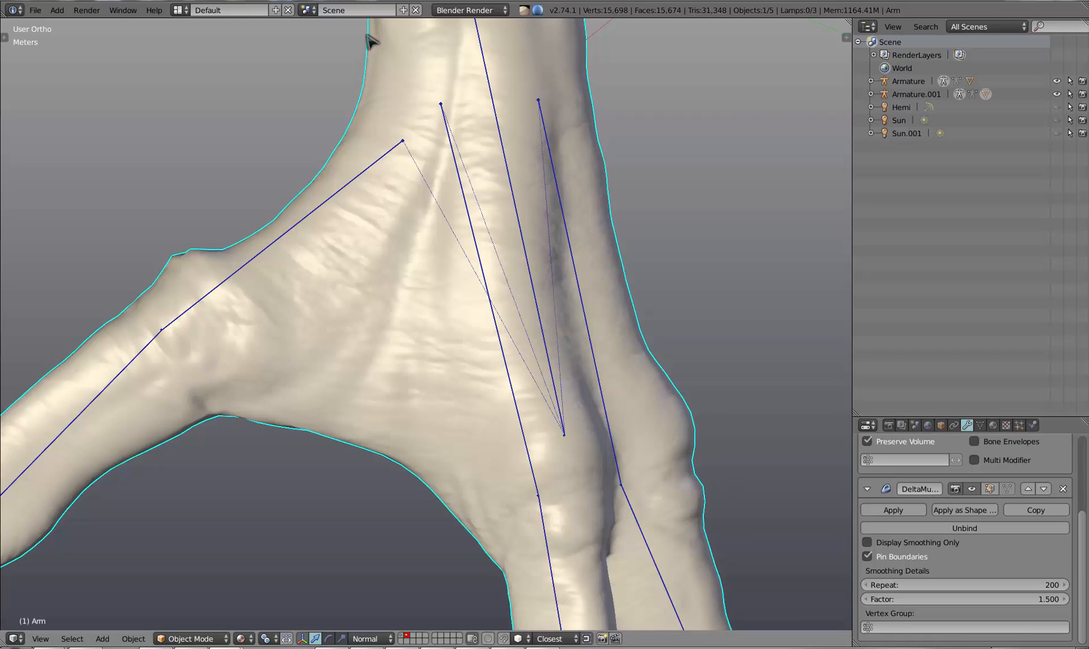
pyautogui.moveTo(374, 39)
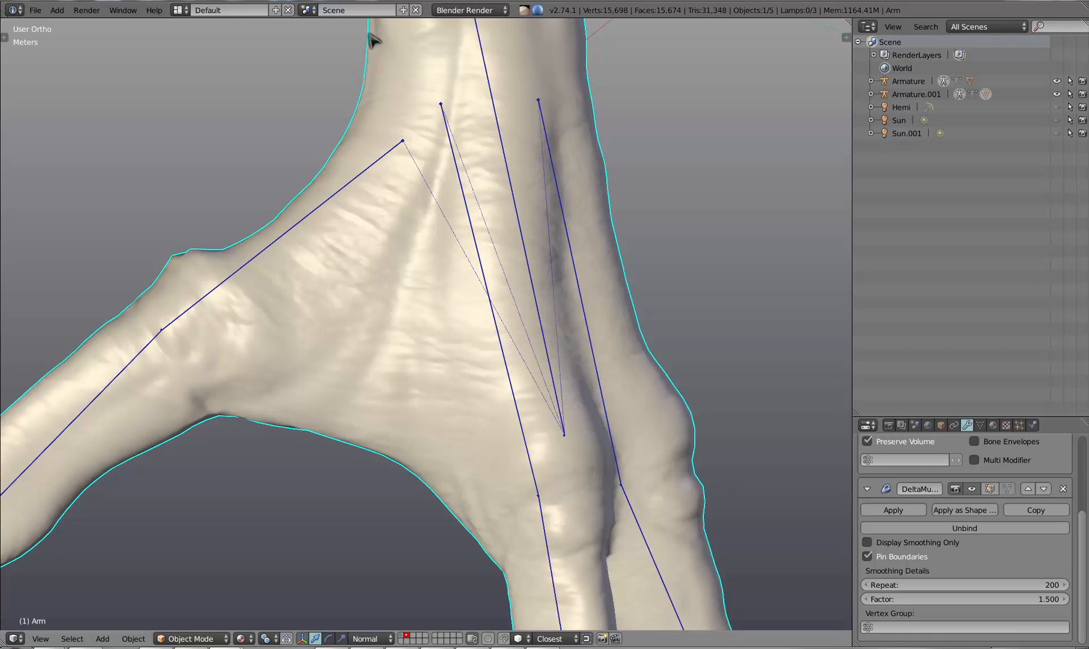
pyautogui.moveTo(398, 176)
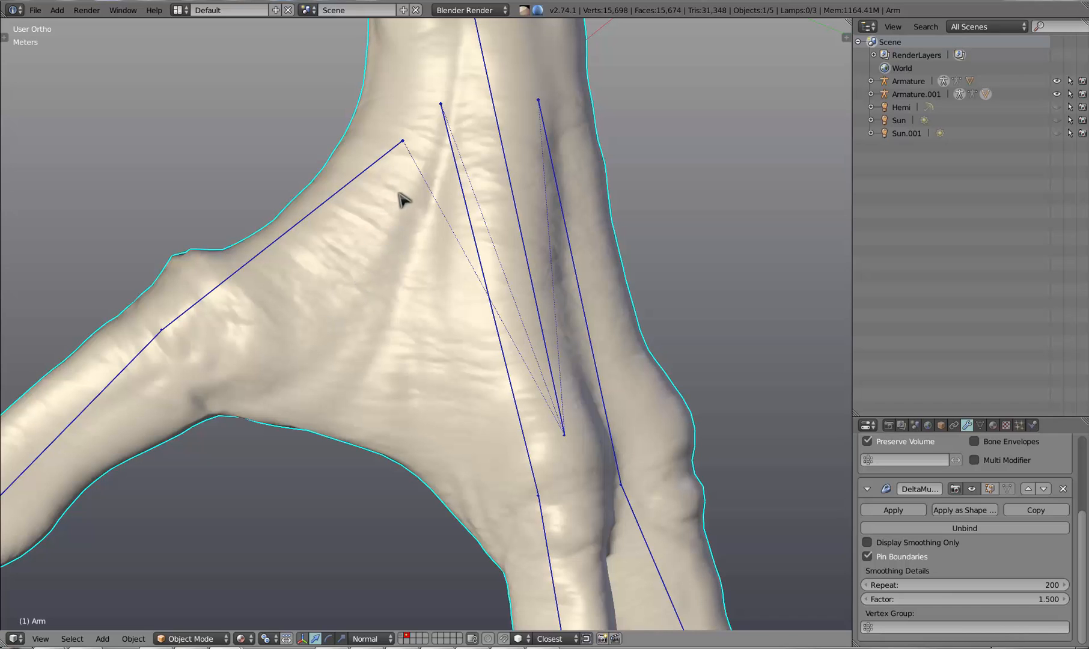
pyautogui.moveTo(327, 210)
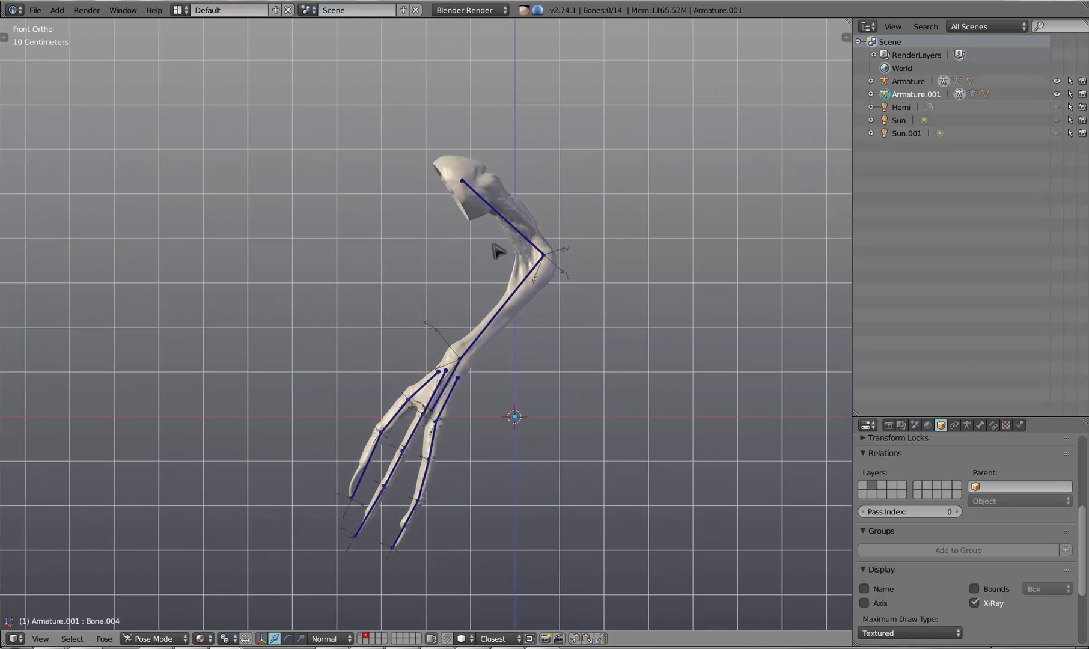
# Select Bone.001 in front ortho and zoom out to review the elbow bend
pyautogui.click(535, 267)
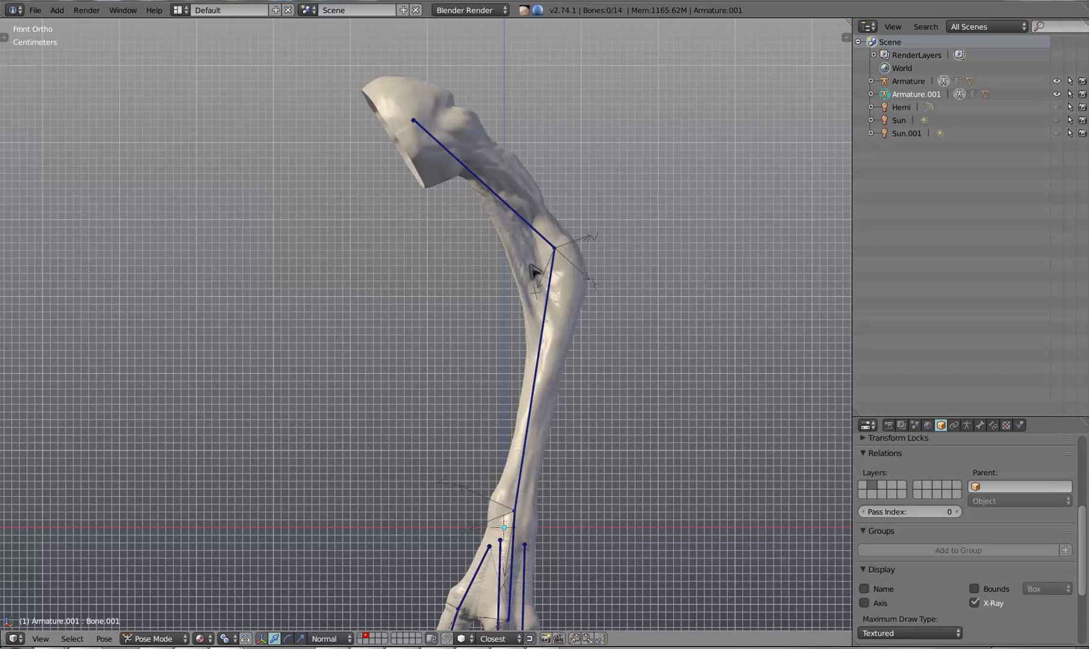
pyautogui.moveTo(542, 211)
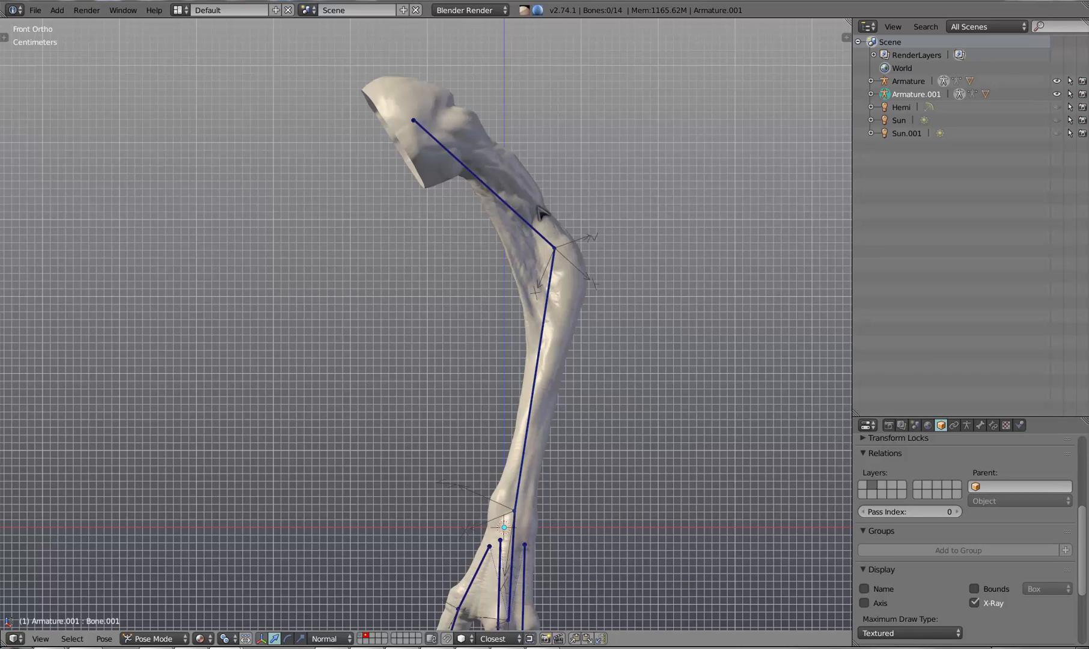
pyautogui.moveTo(542, 235)
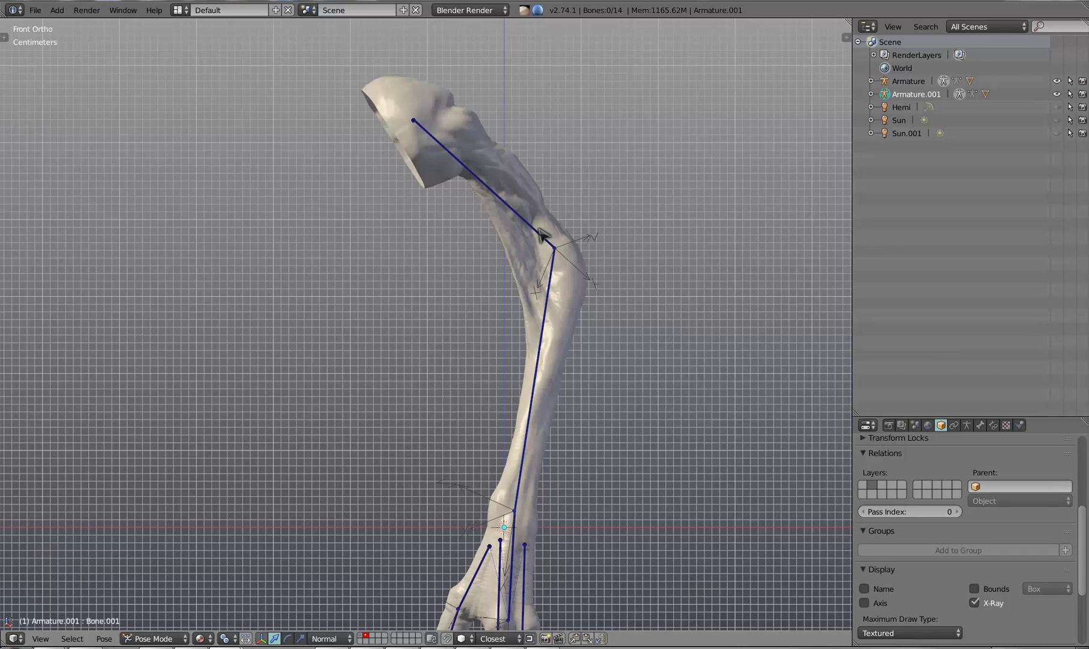
pyautogui.moveTo(507, 173)
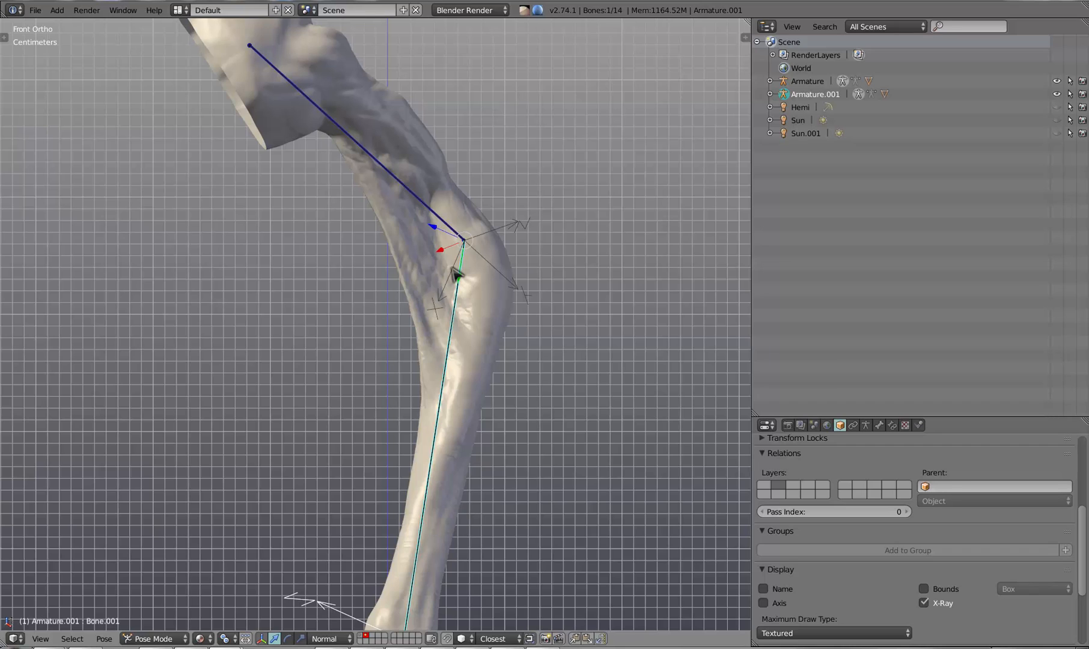
pyautogui.moveTo(673, 223)
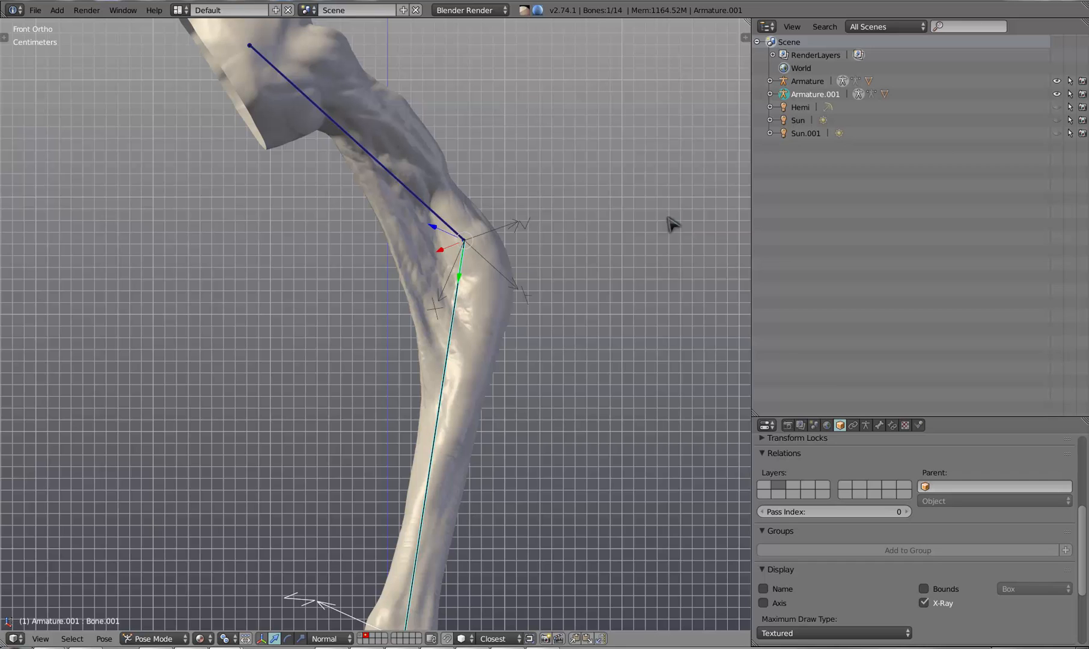
pyautogui.scroll(-3)
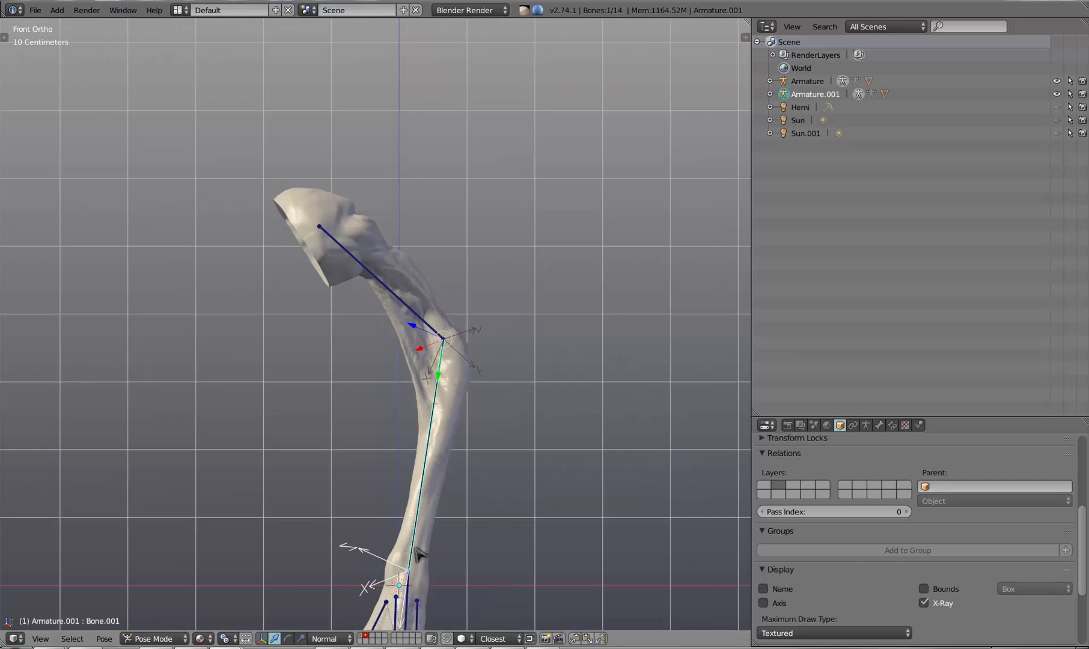